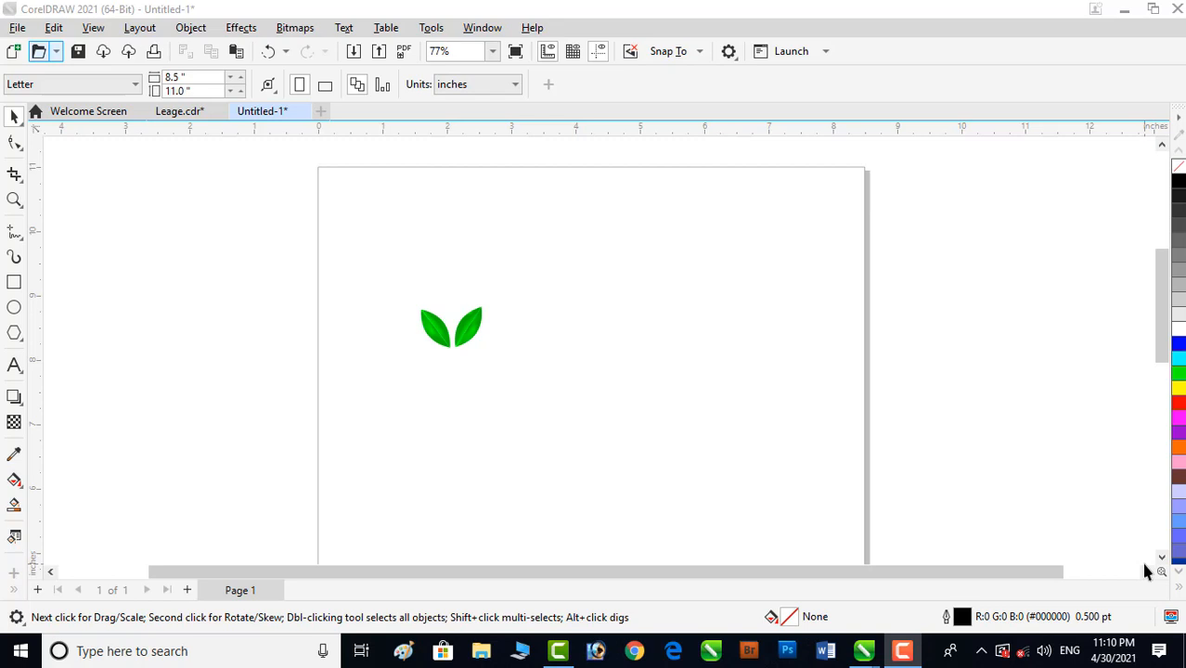
# Step: Show the Artistic Media docker and select the green two-leaf group
pyautogui.click(263, 110)
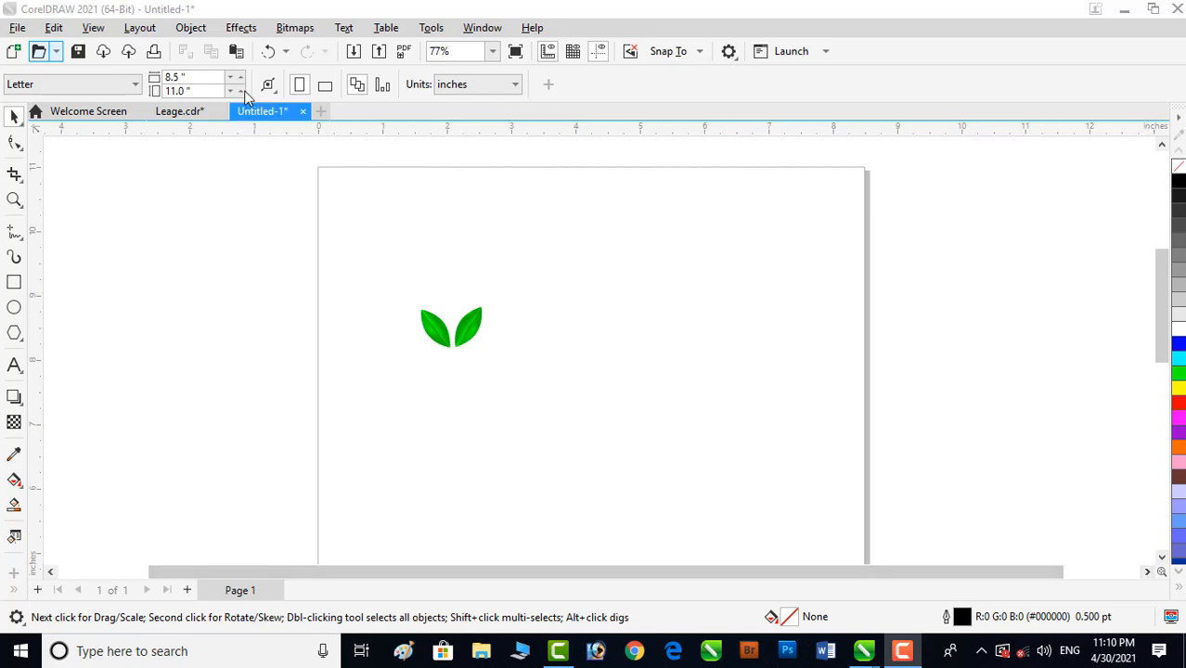
pyautogui.click(240, 27)
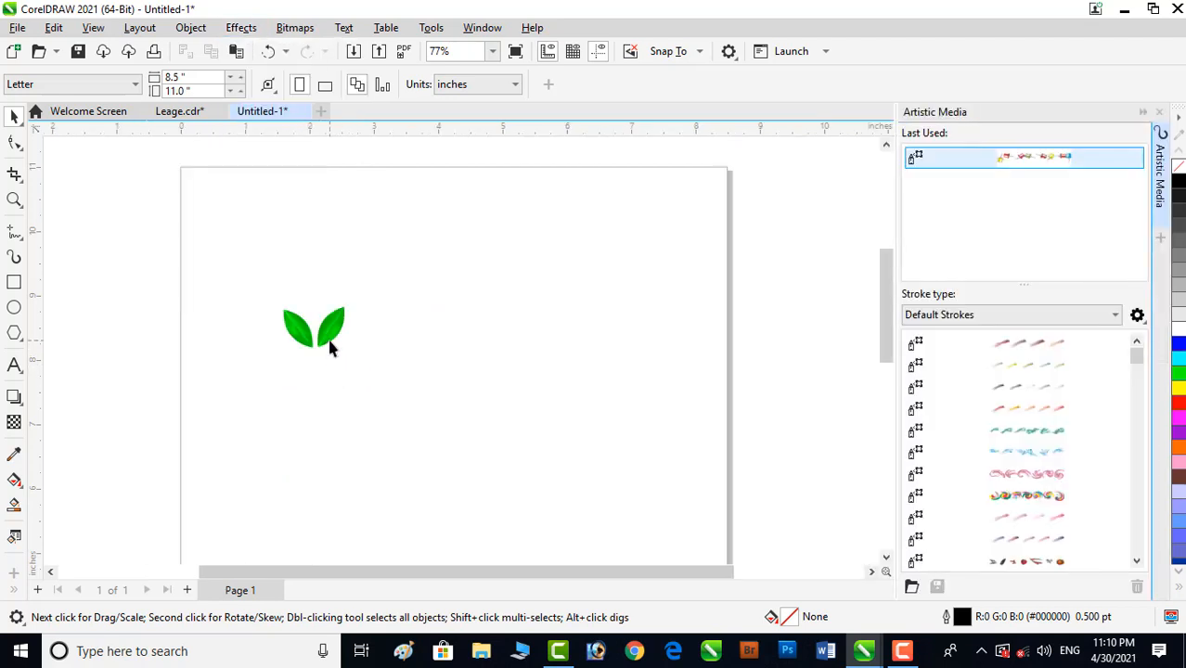
pyautogui.click(320, 329)
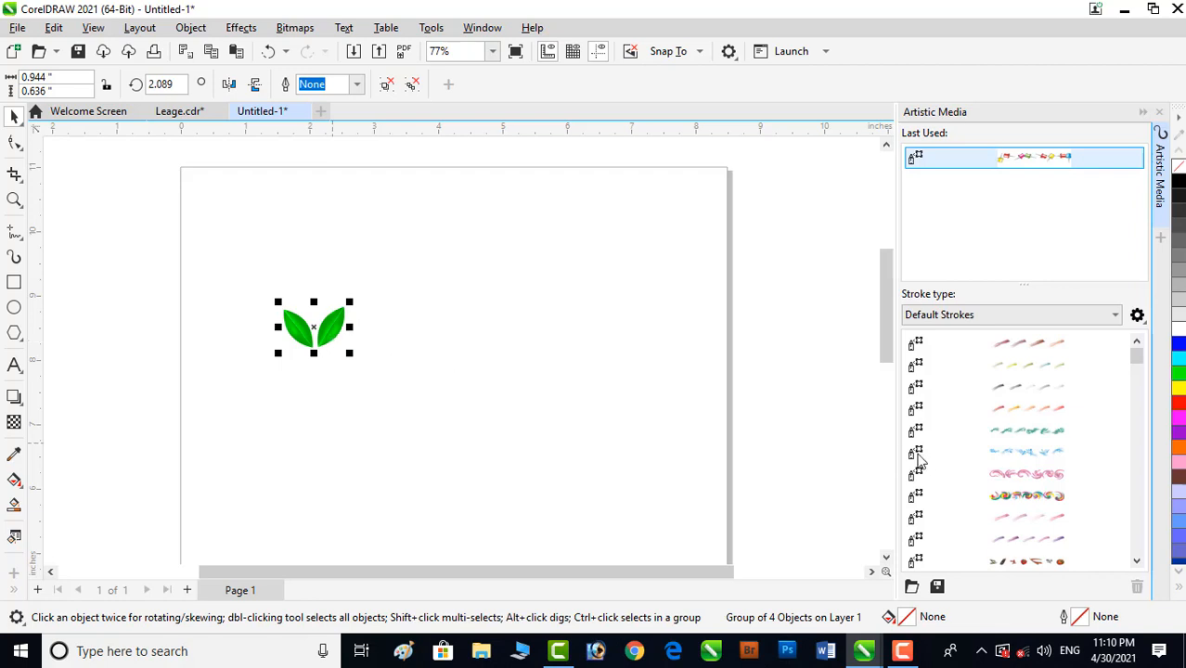
# Step: Drag the green leaf pair onto the end of the Artistic Media stroke list
pyautogui.click(1026, 430)
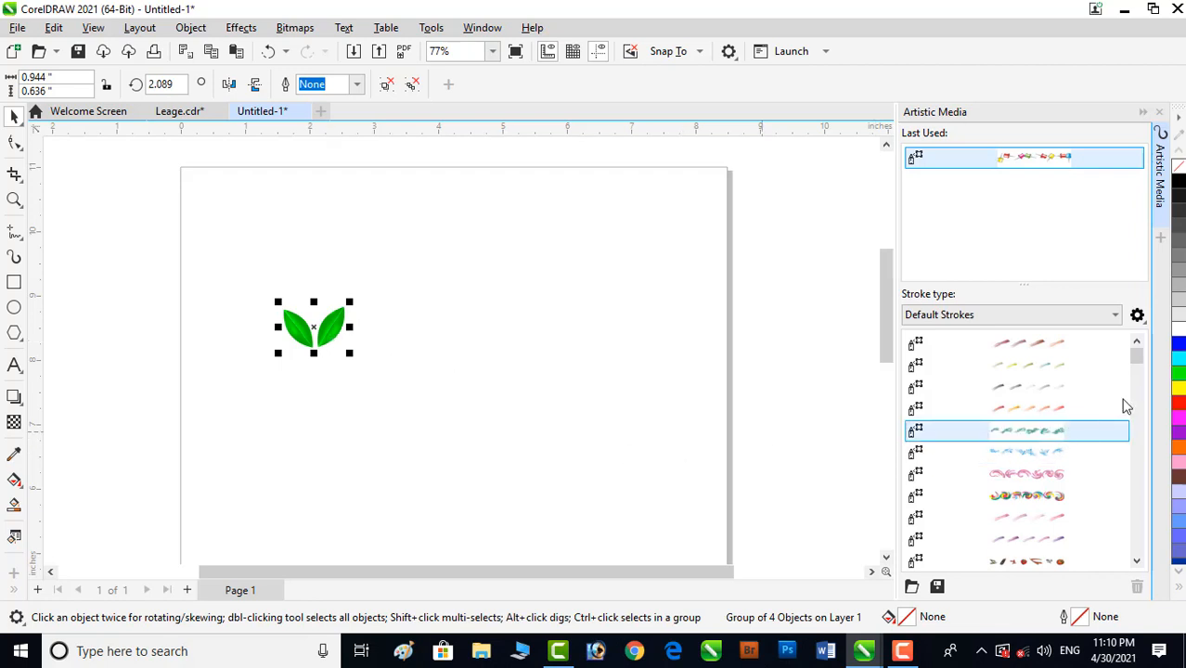
pyautogui.scroll(-3)
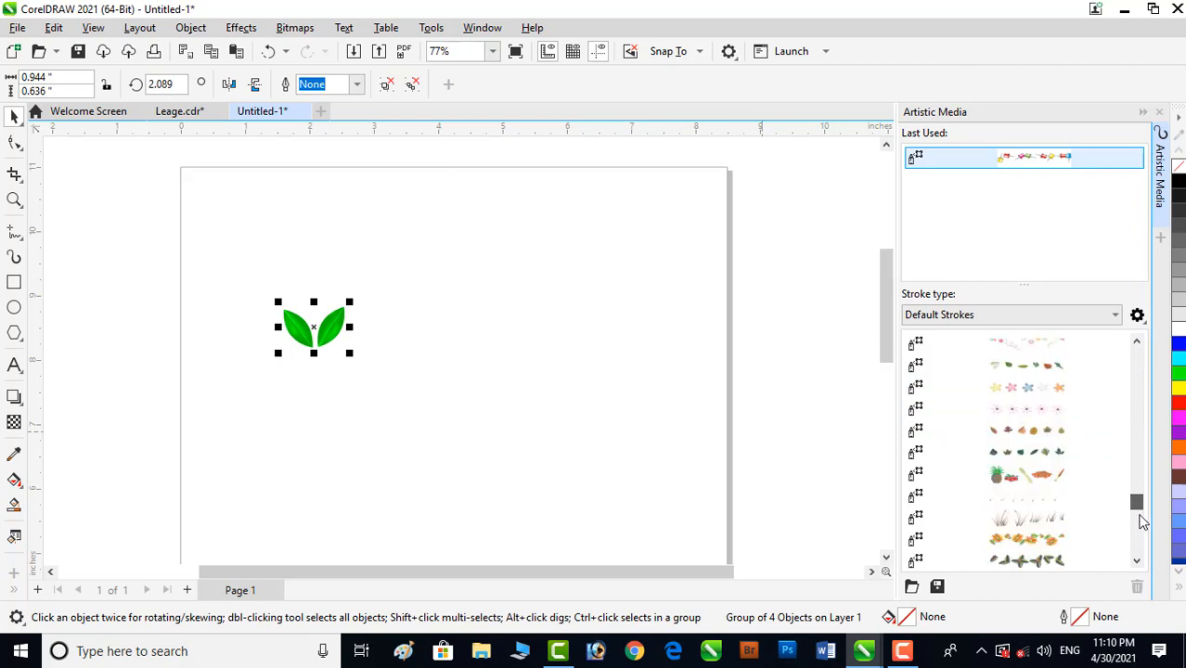
pyautogui.scroll(-3)
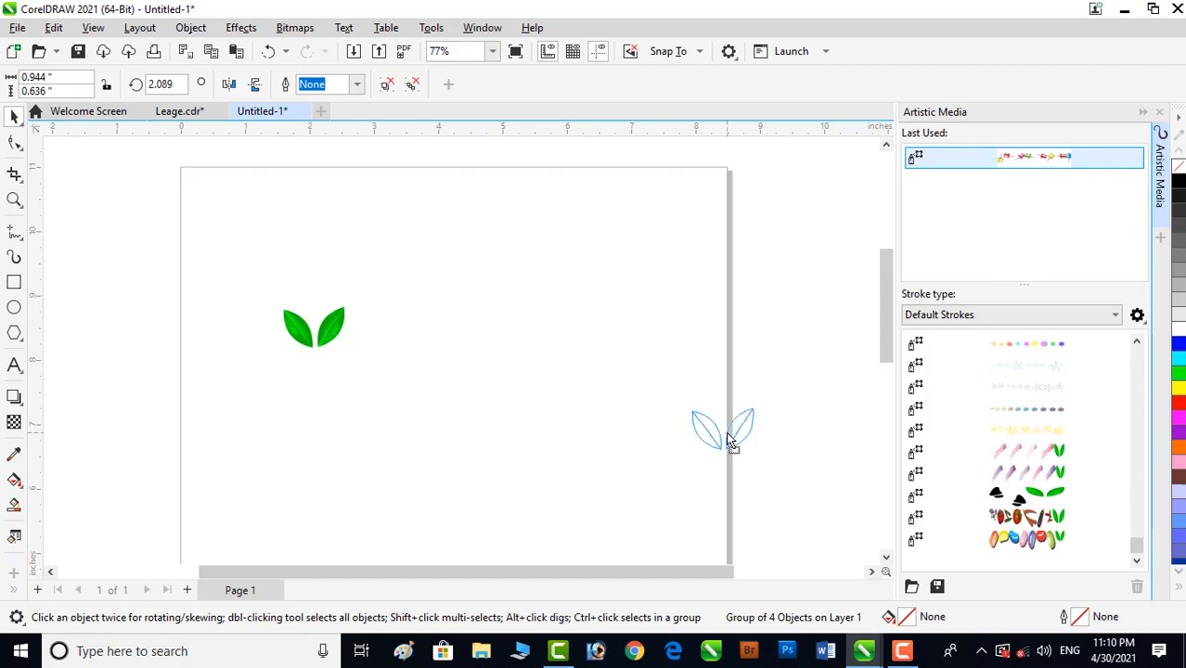
pyautogui.click(1016, 539)
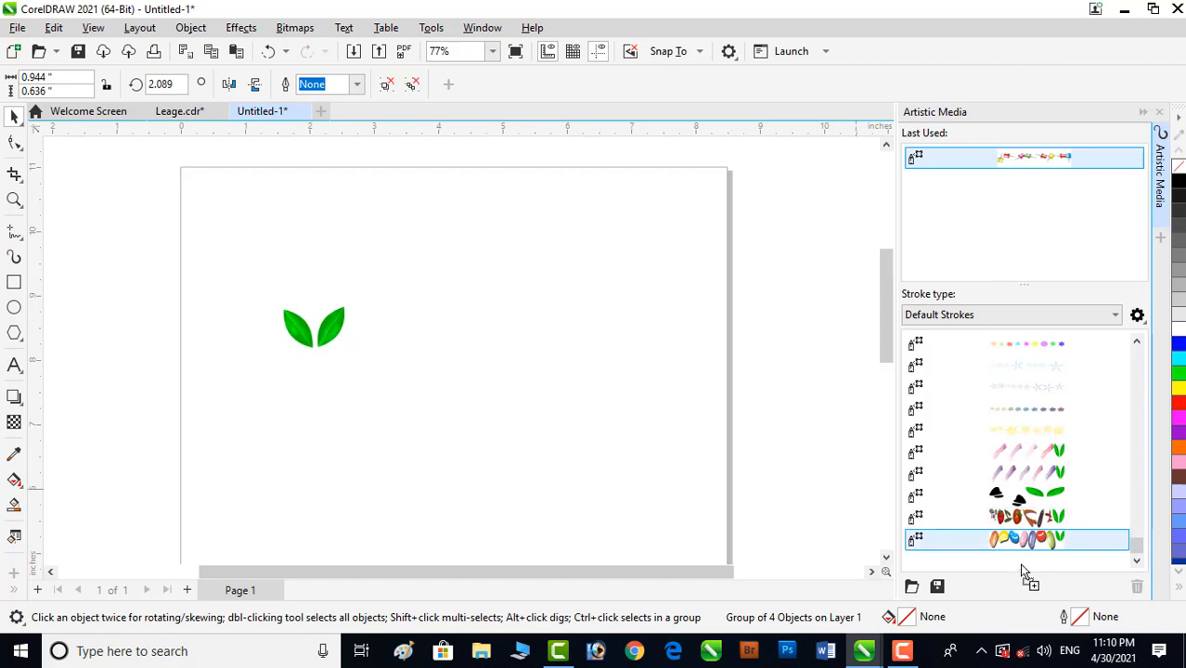
# Step: Save the leaf pair as an Object Sprayer stroke named 'Leaf'
pyautogui.click(911, 586)
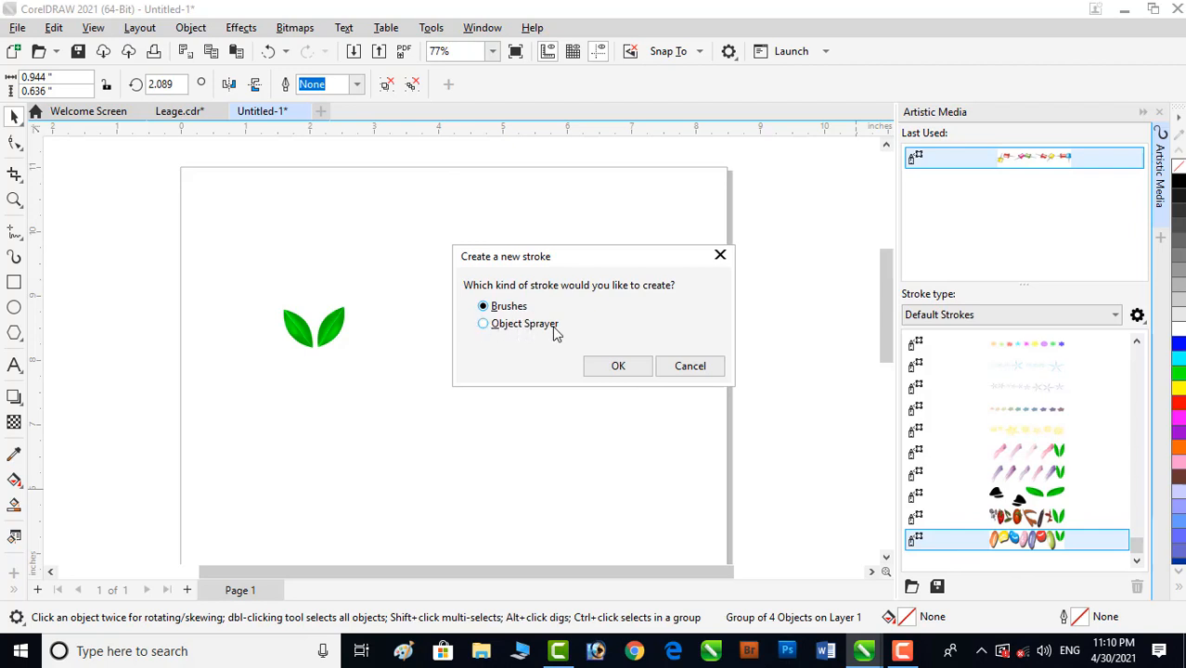
pyautogui.moveTo(501, 335)
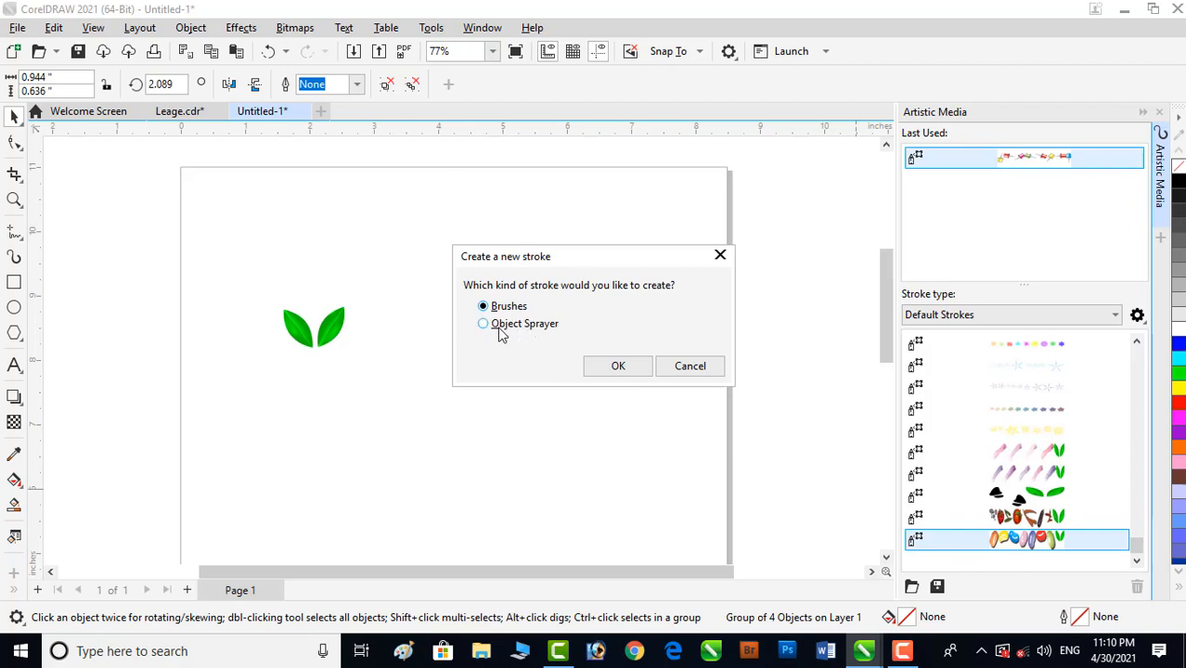
pyautogui.click(483, 323)
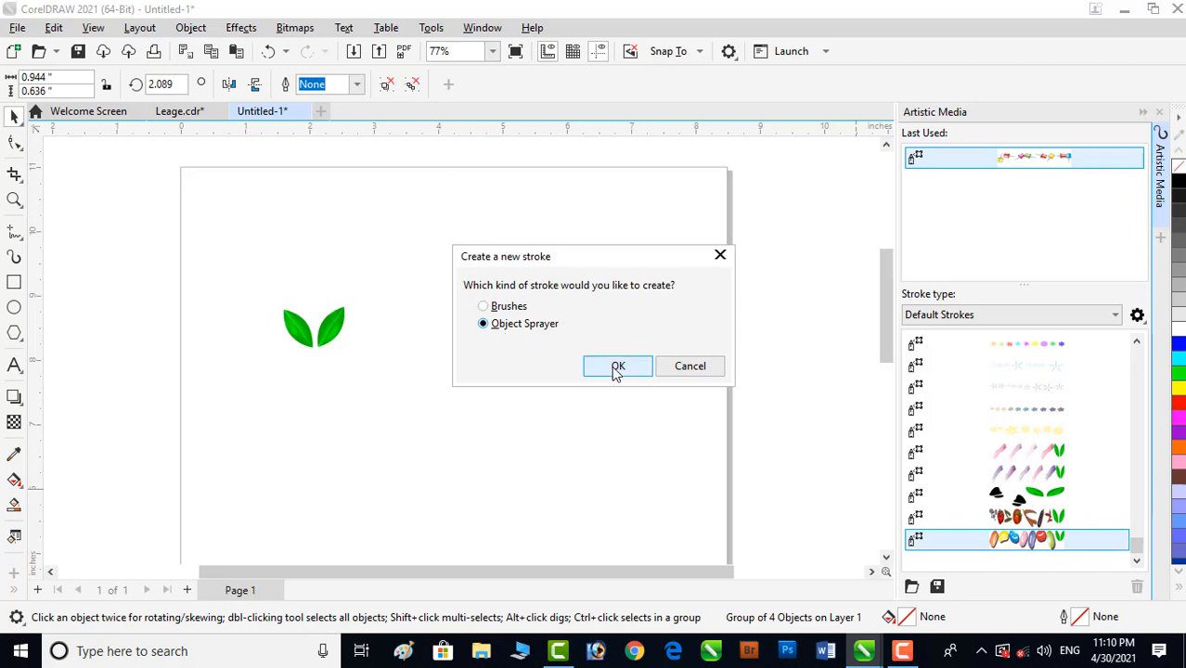
pyautogui.click(618, 365)
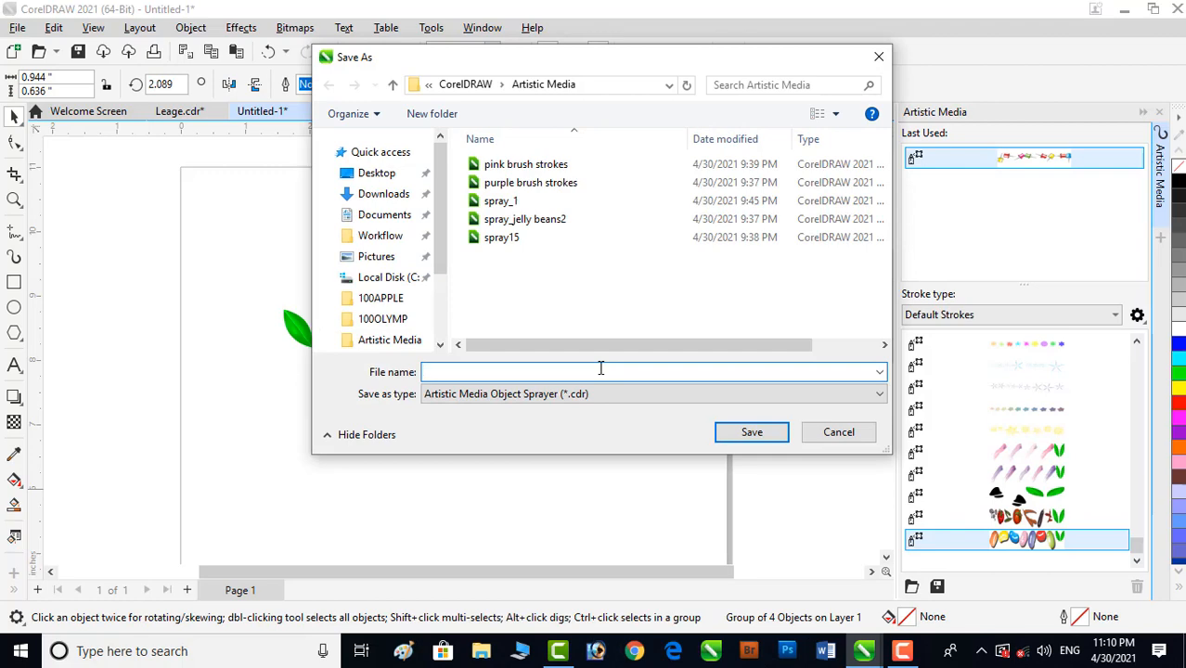
pyautogui.write('Leaf')
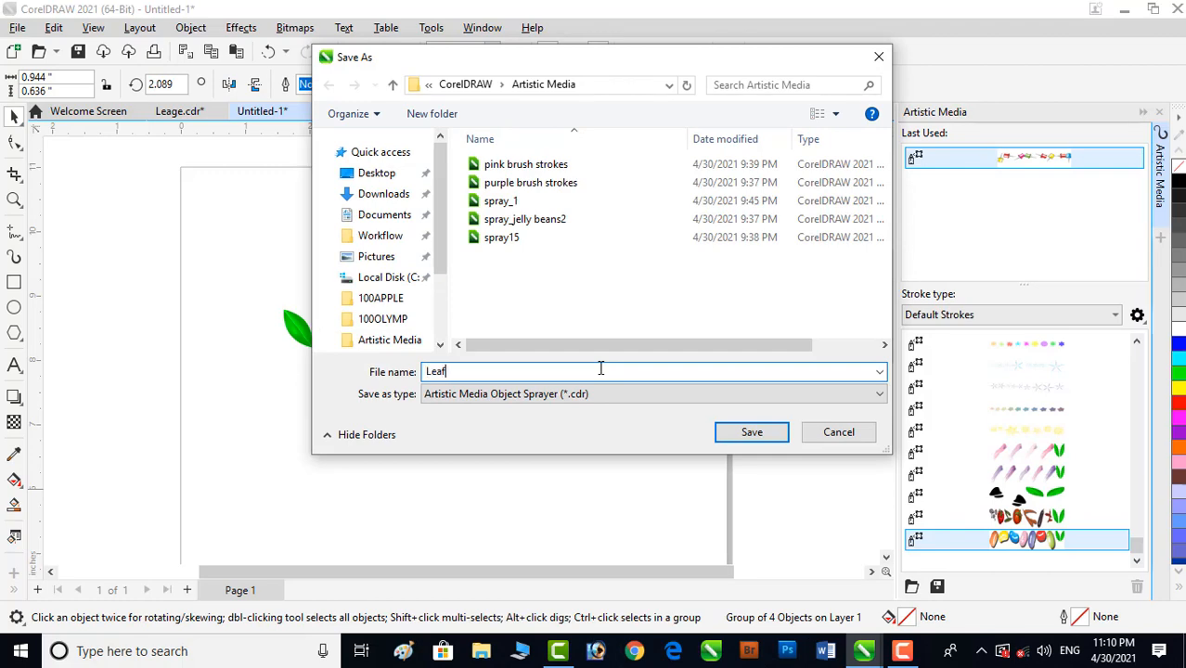
pyautogui.click(752, 431)
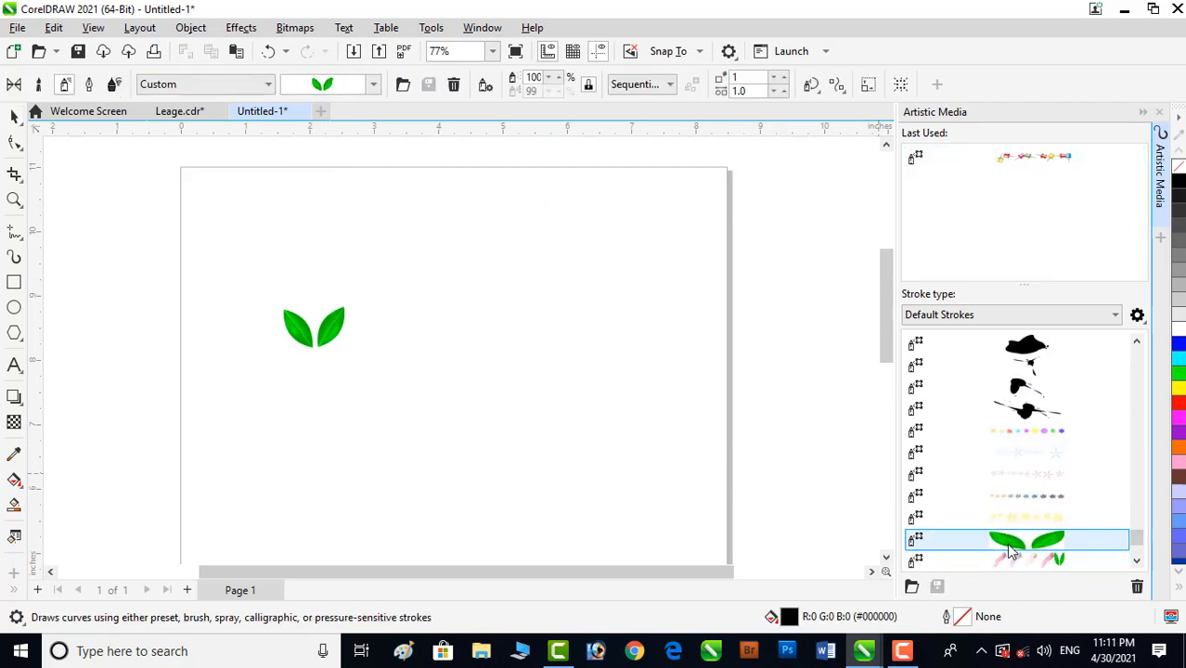
pyautogui.moveTo(1047, 550)
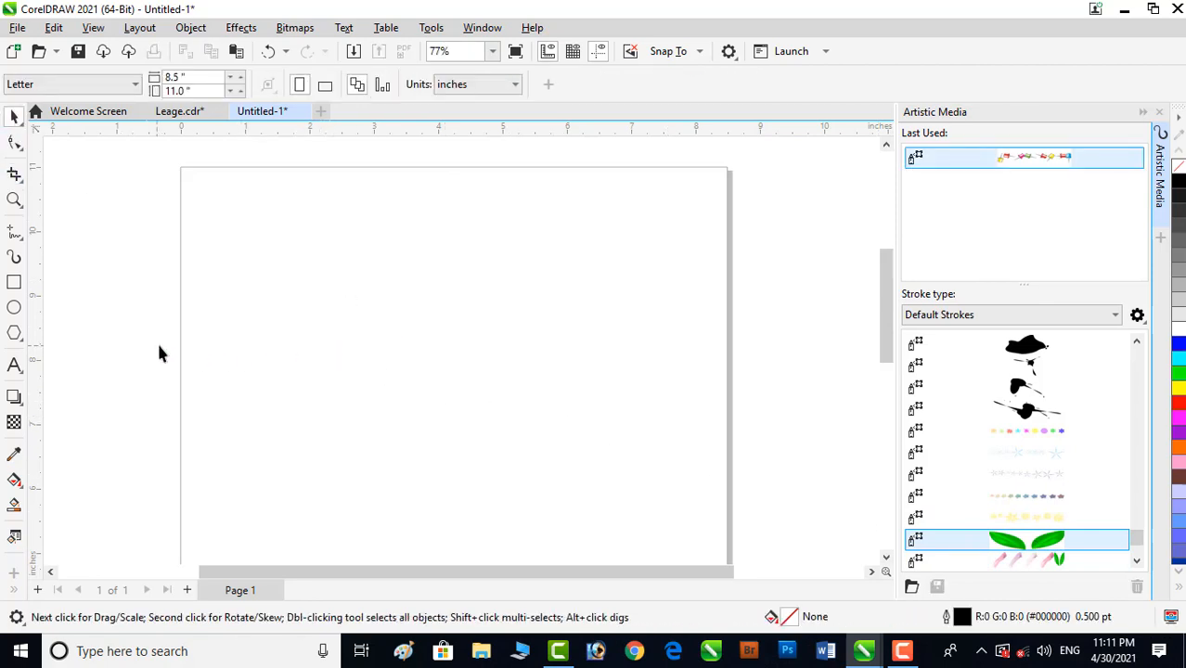
pyautogui.moveTo(14, 308)
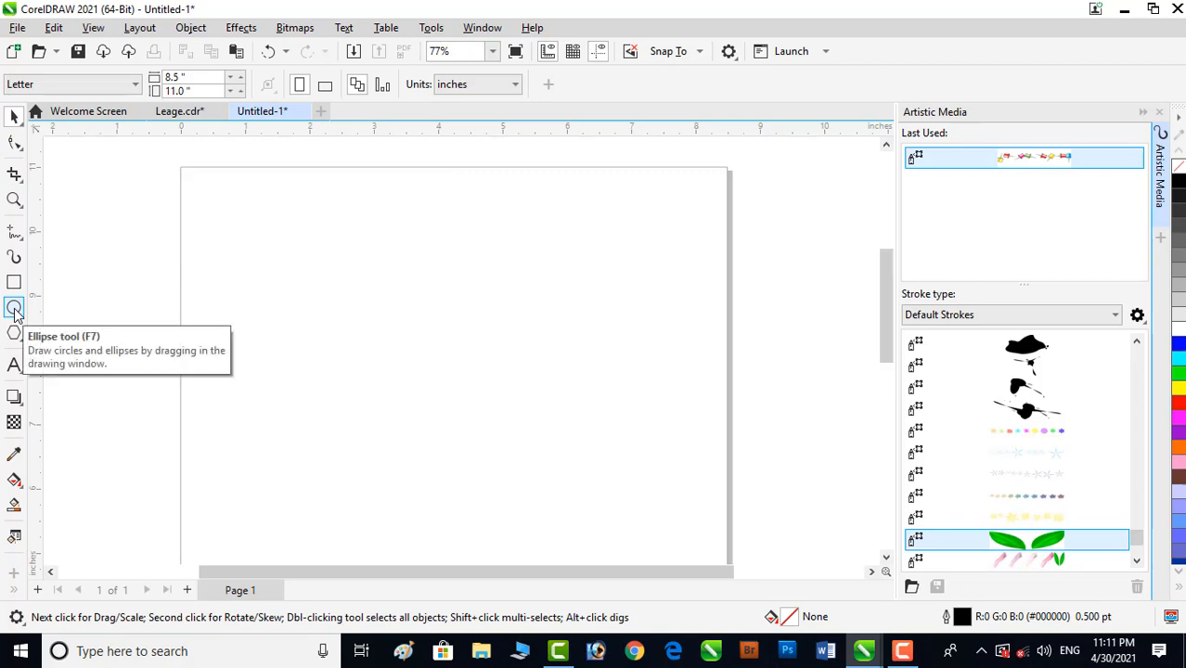
# Step: Drag out a large, wide ellipse on the upper part of the page
pyautogui.click(14, 307)
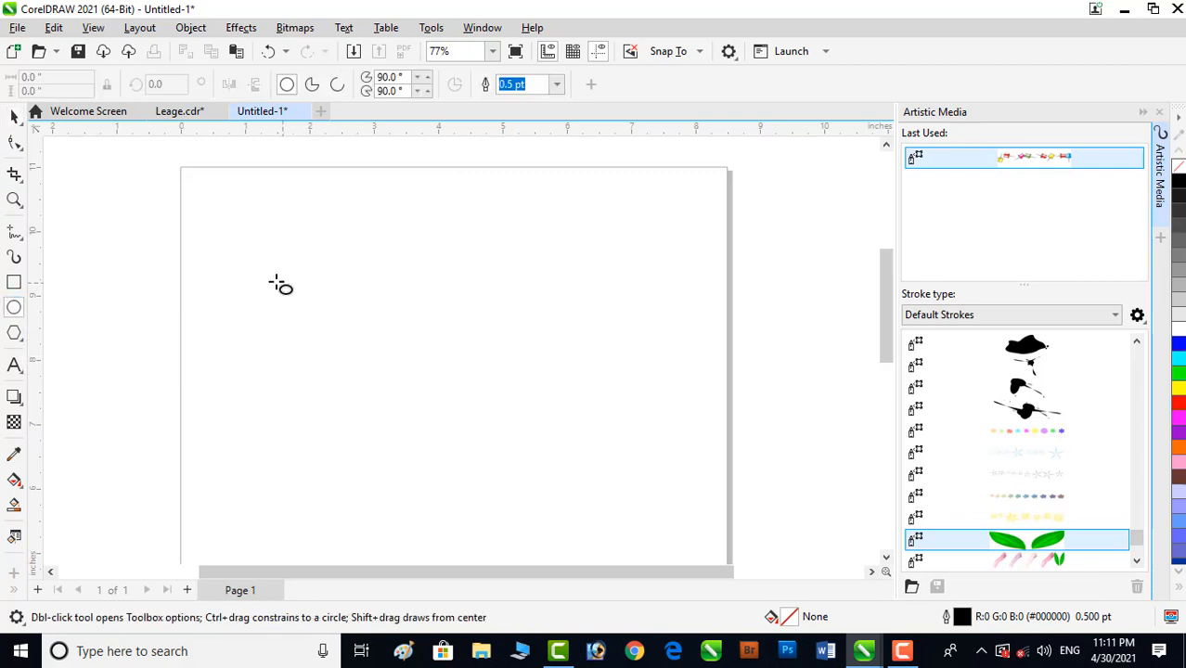
pyautogui.moveTo(265, 281)
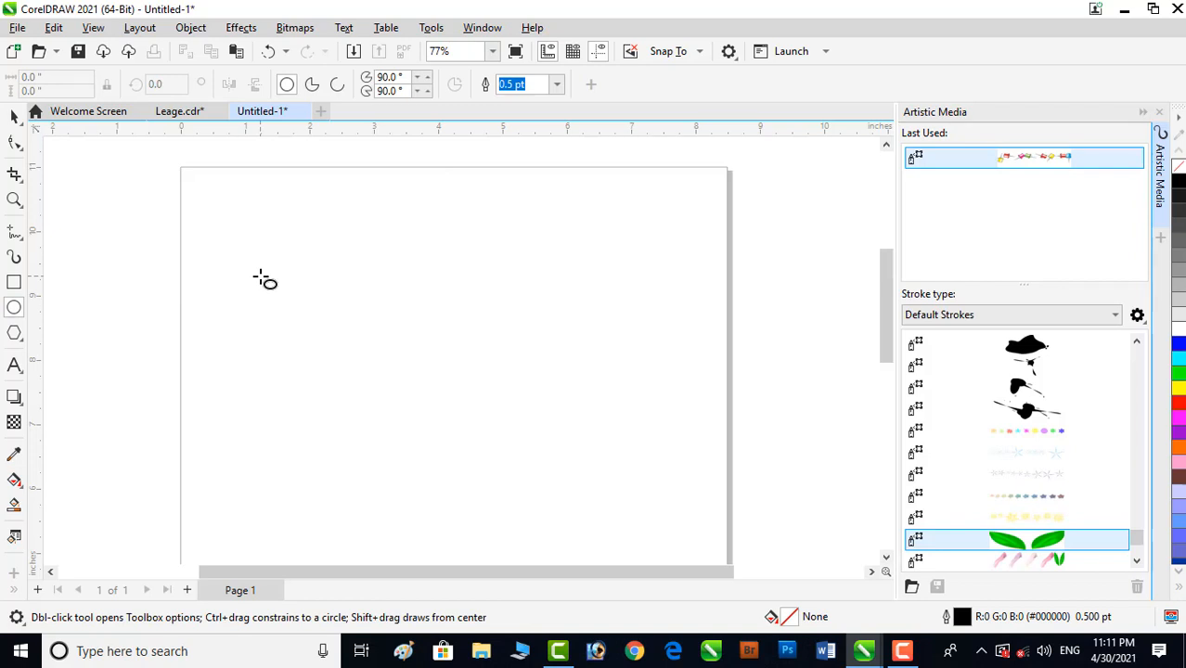
pyautogui.moveTo(263, 278); pyautogui.dragTo(565, 478)
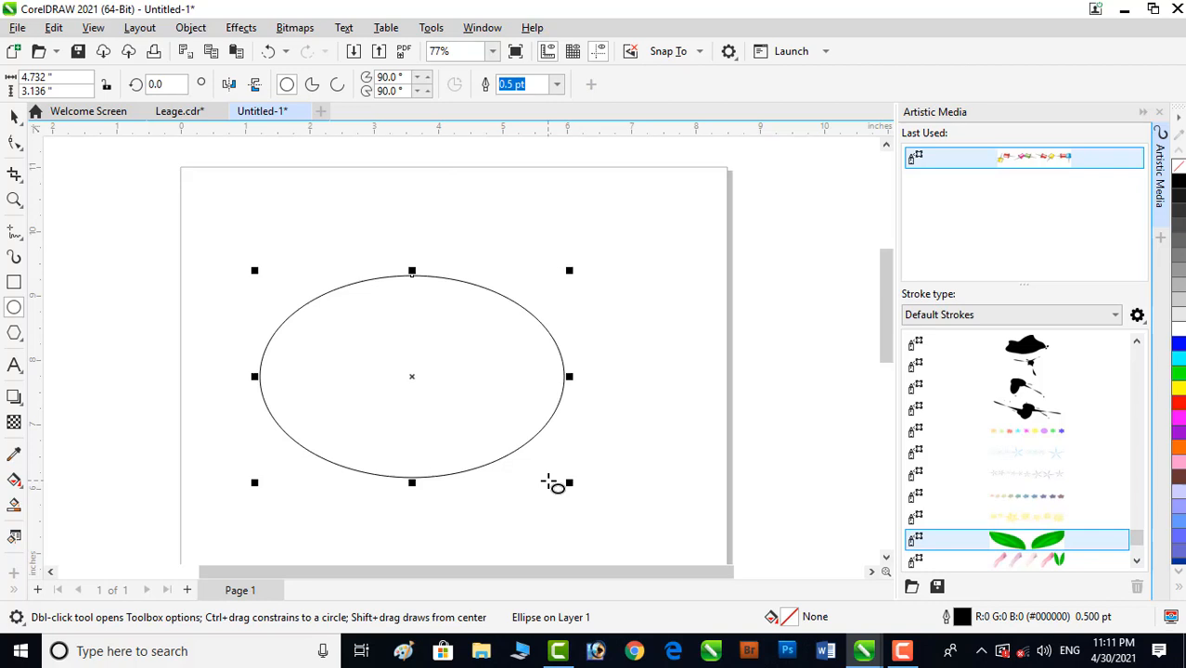
pyautogui.moveTo(547, 484)
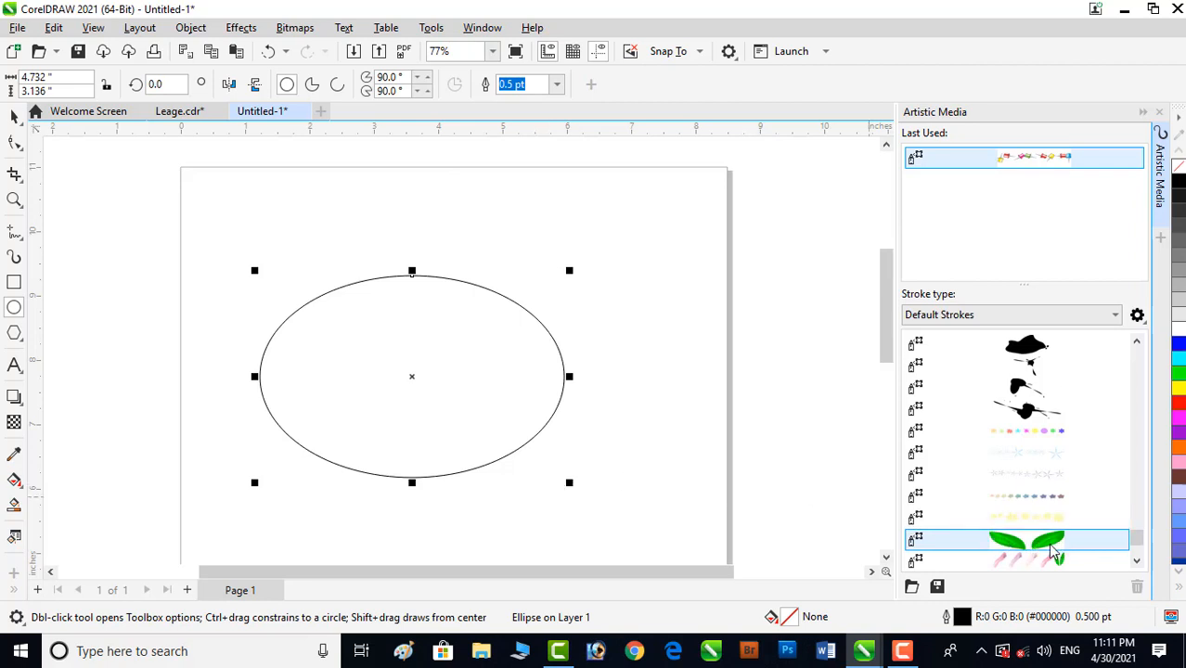
# Step: Apply the Leaf sprayer stroke to the ellipse's outline
pyautogui.click(1025, 541)
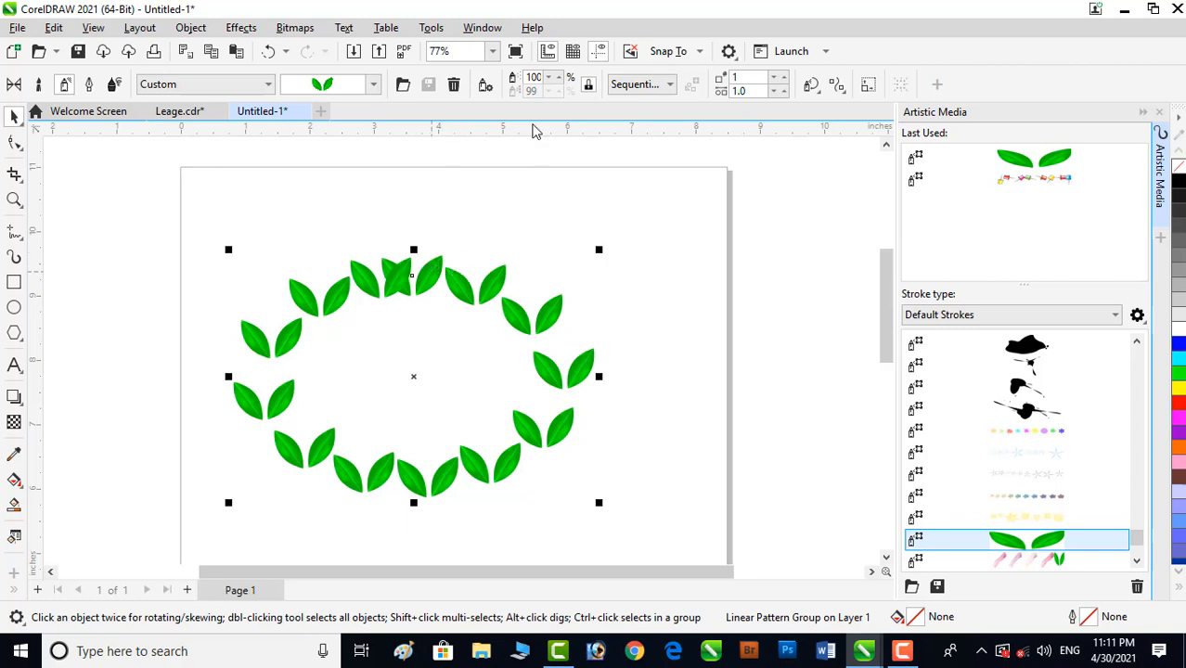
pyautogui.click(536, 77)
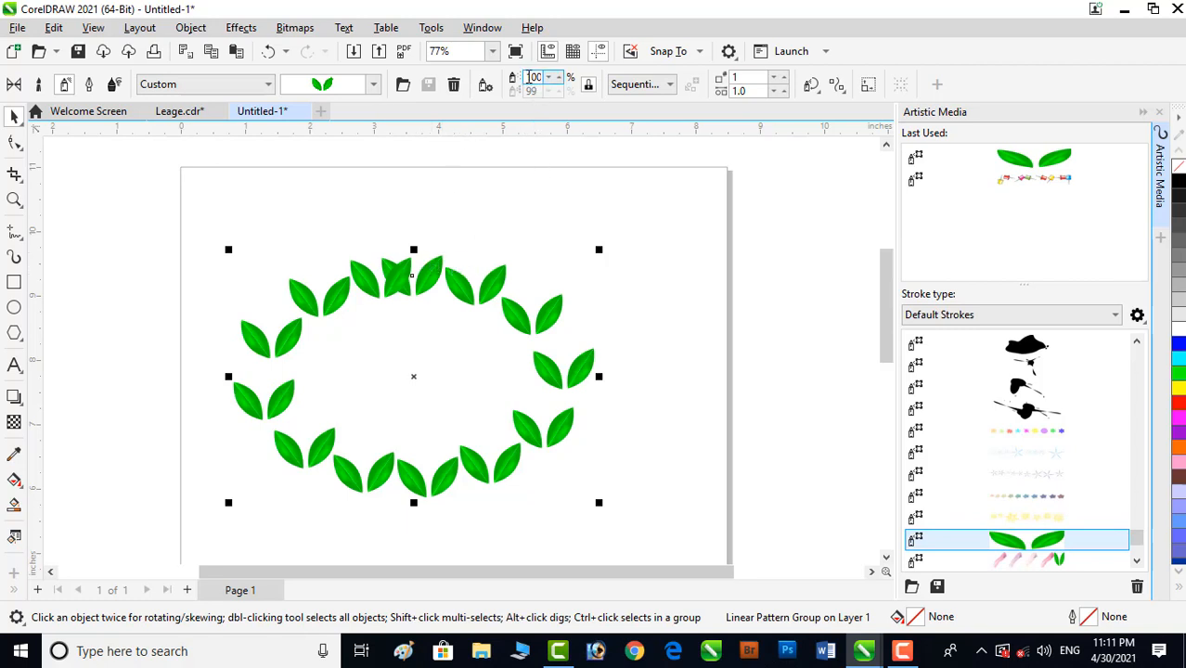
pyautogui.moveTo(533, 77)
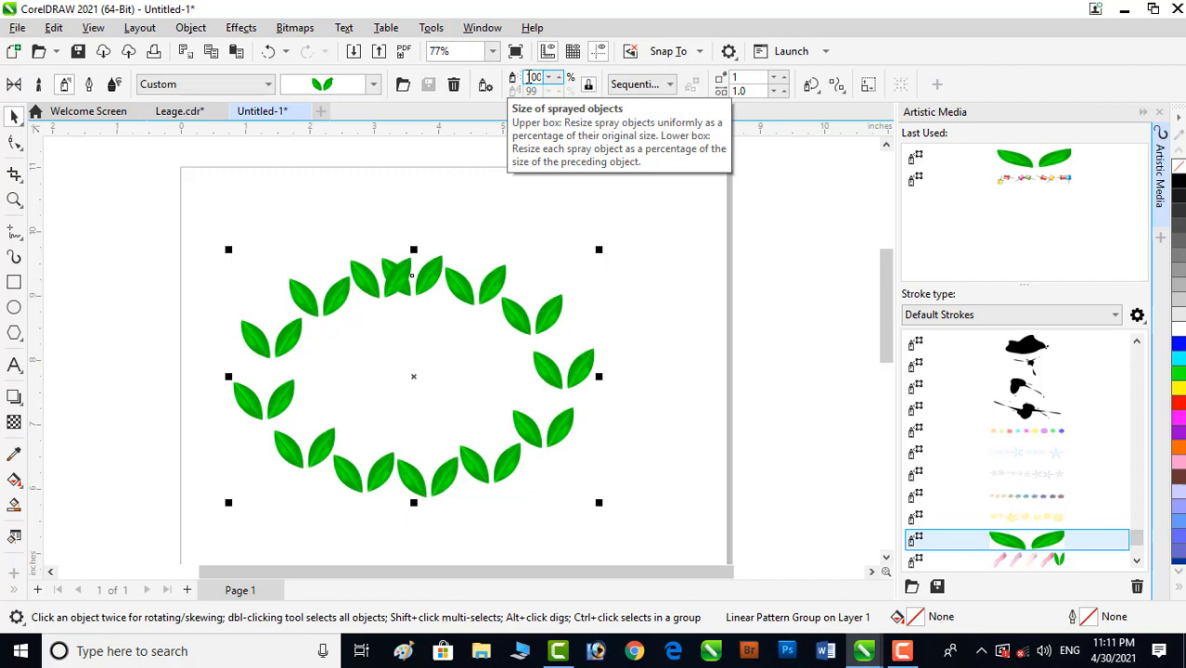
# Step: Set the size of sprayed leaves to 50%
pyautogui.click(535, 78)
pyautogui.write('30')
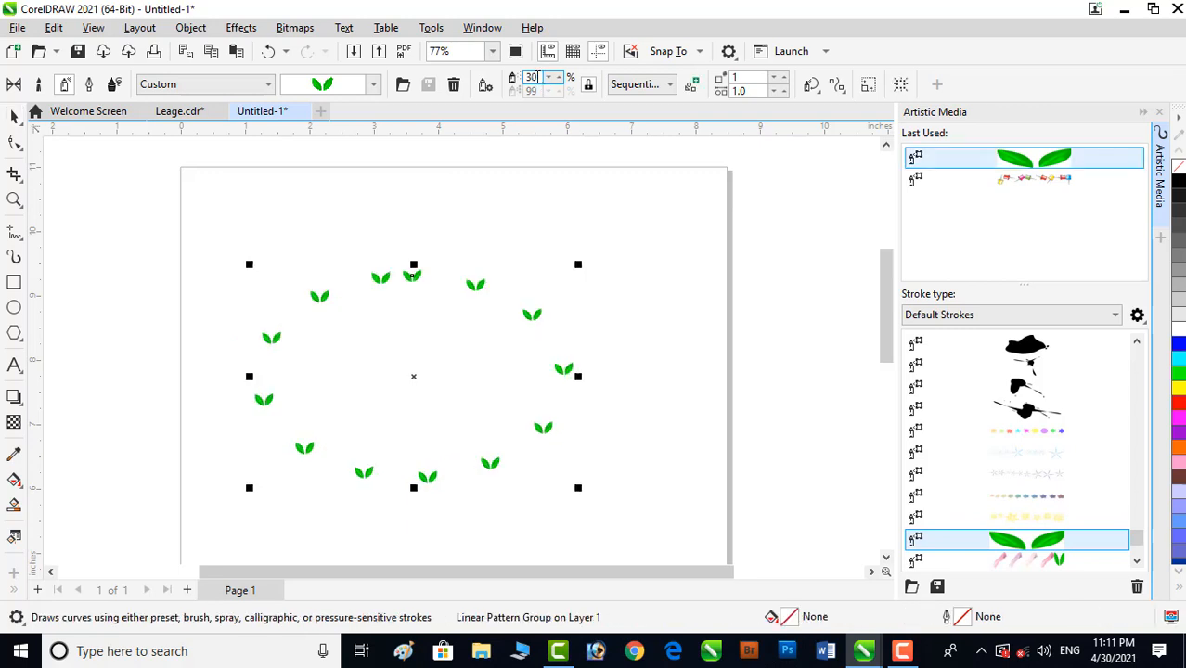
pyautogui.moveTo(532, 77)
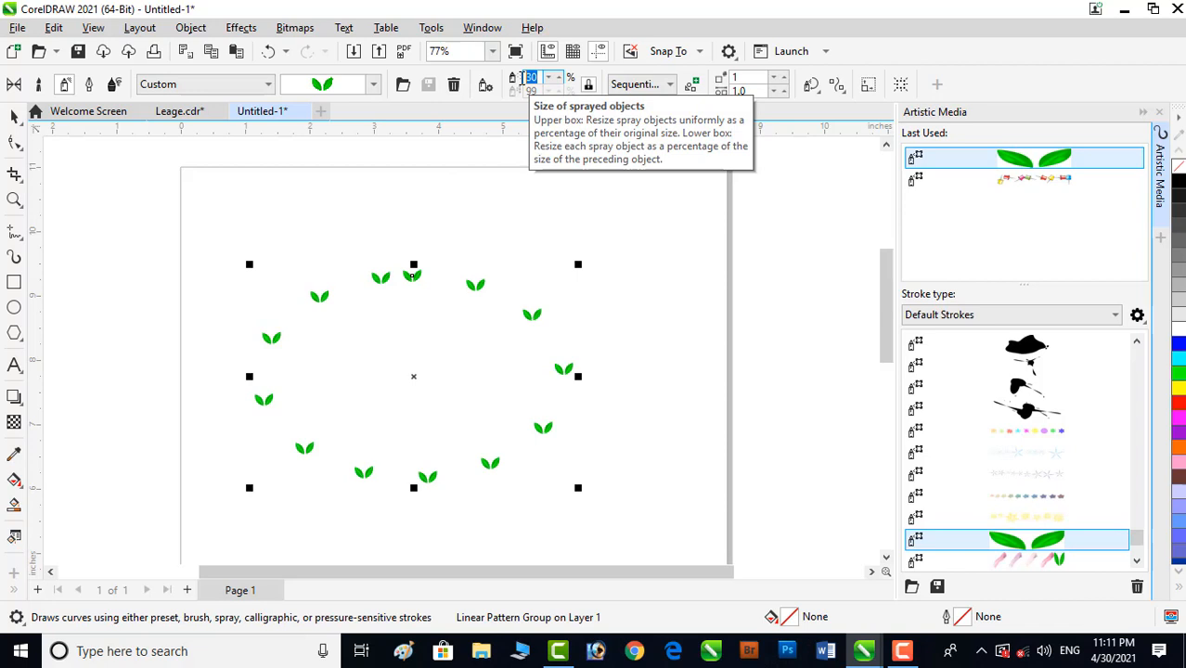
pyautogui.write('15')
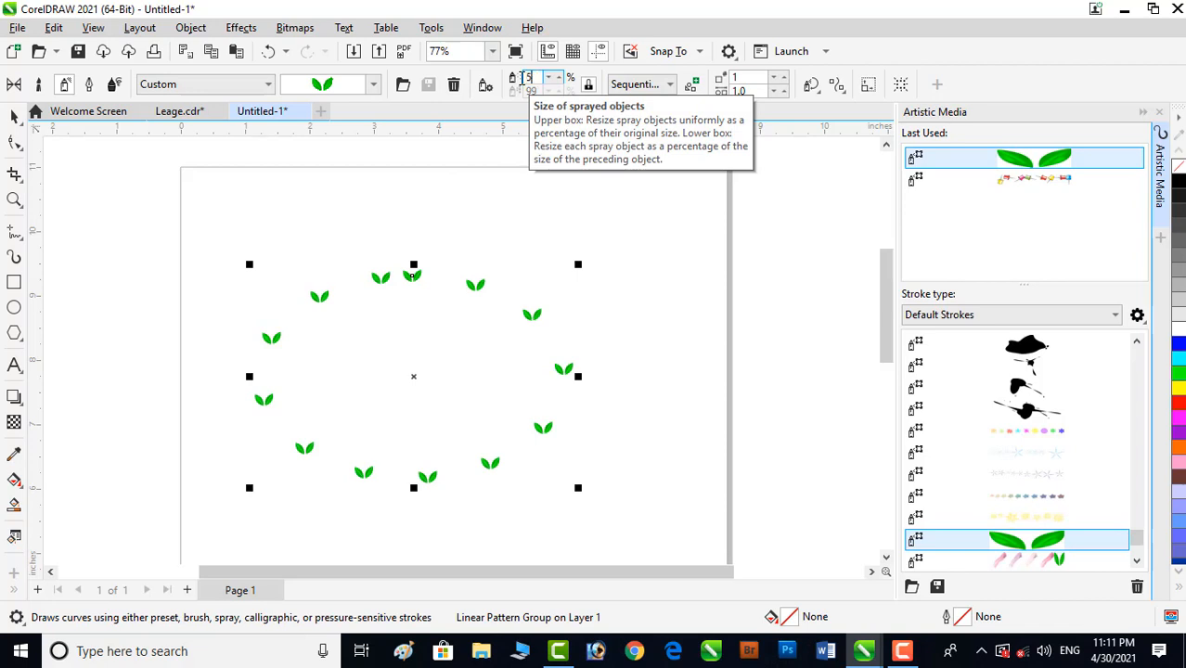
pyautogui.write('50')
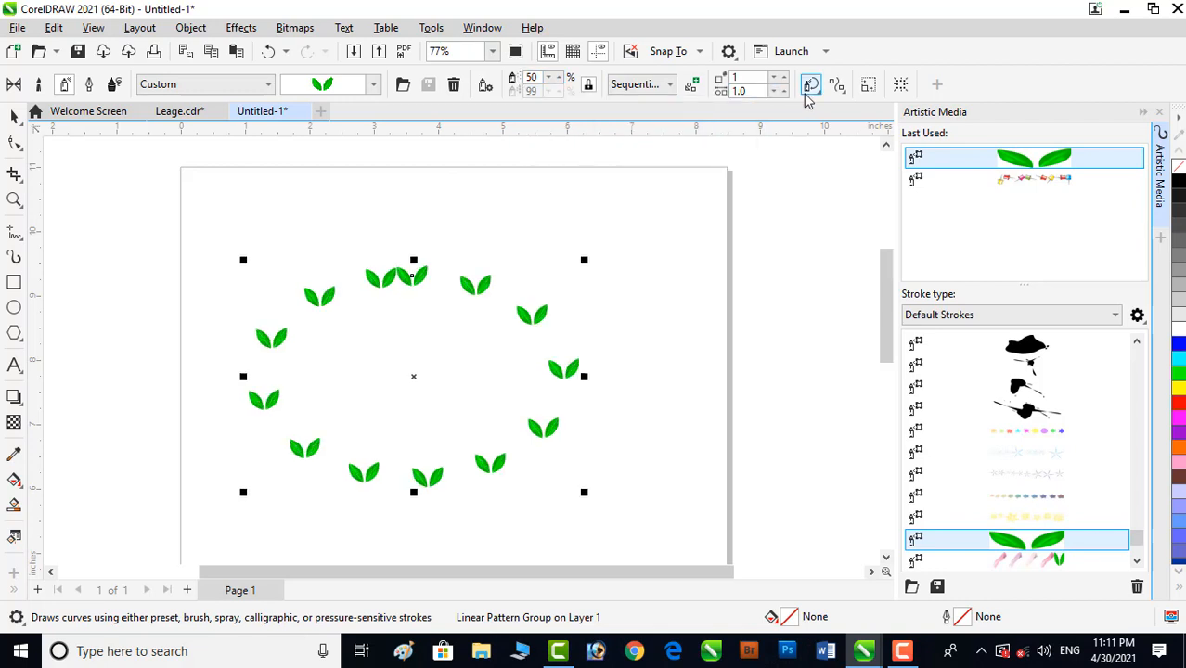
pyautogui.moveTo(809, 86)
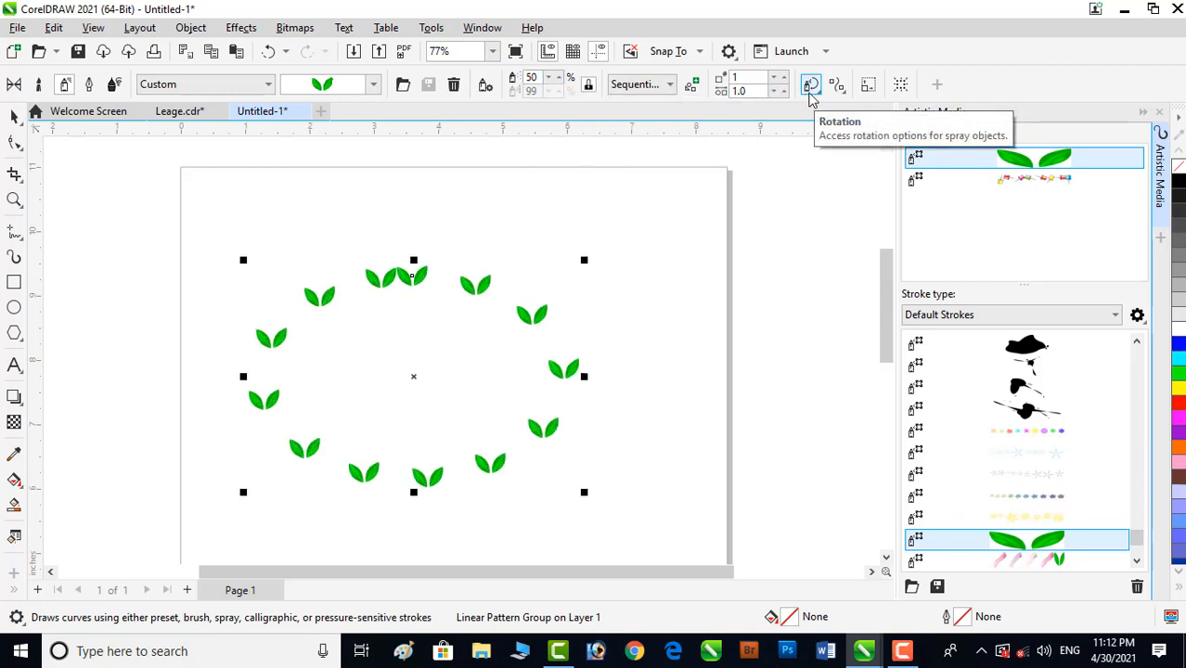
# Step: Set leaf rotation to Relative to Path and enter -1 as the rotation angle
pyautogui.click(810, 85)
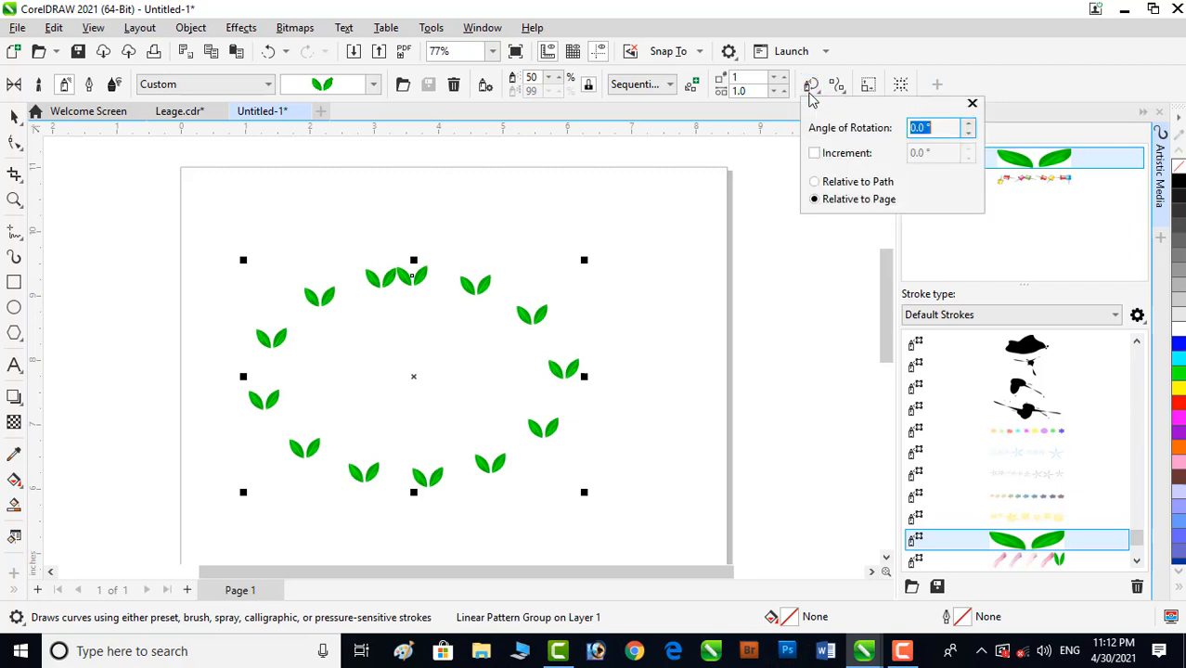
pyautogui.moveTo(825, 195)
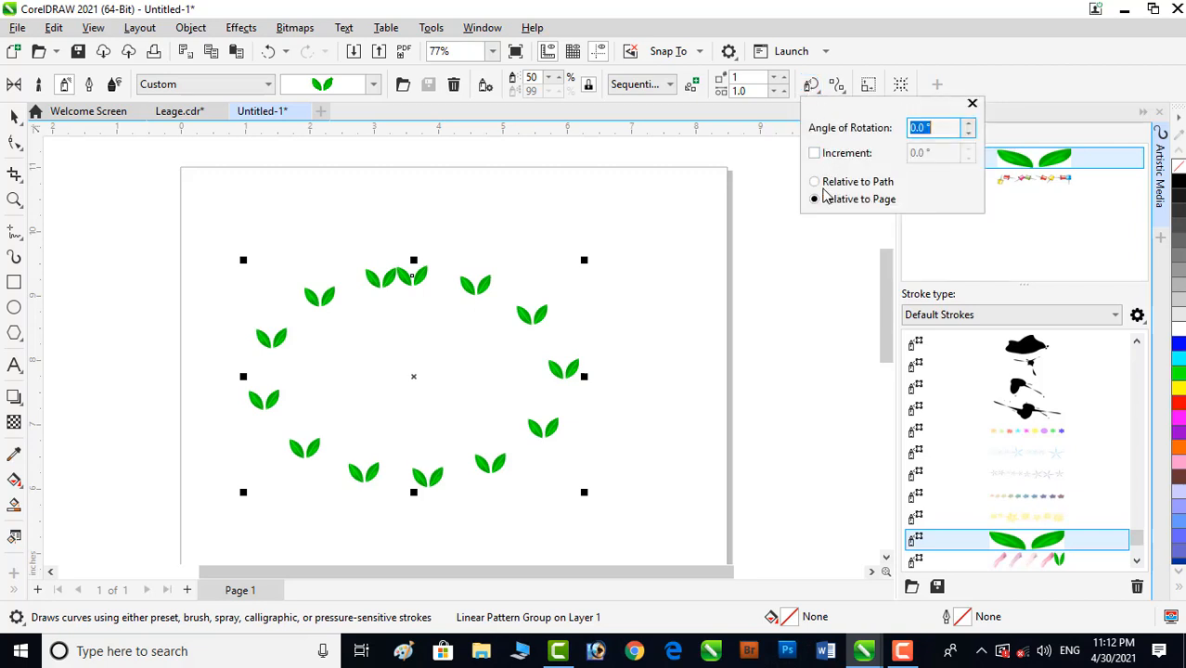
pyautogui.moveTo(857, 190)
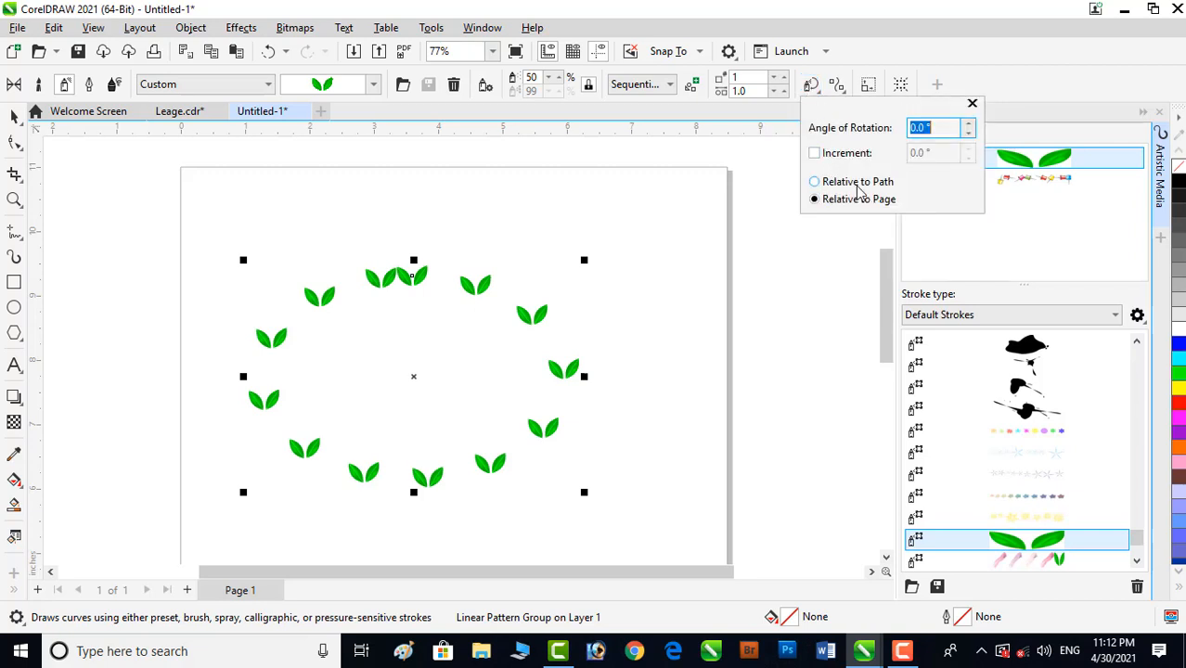
pyautogui.click(814, 181)
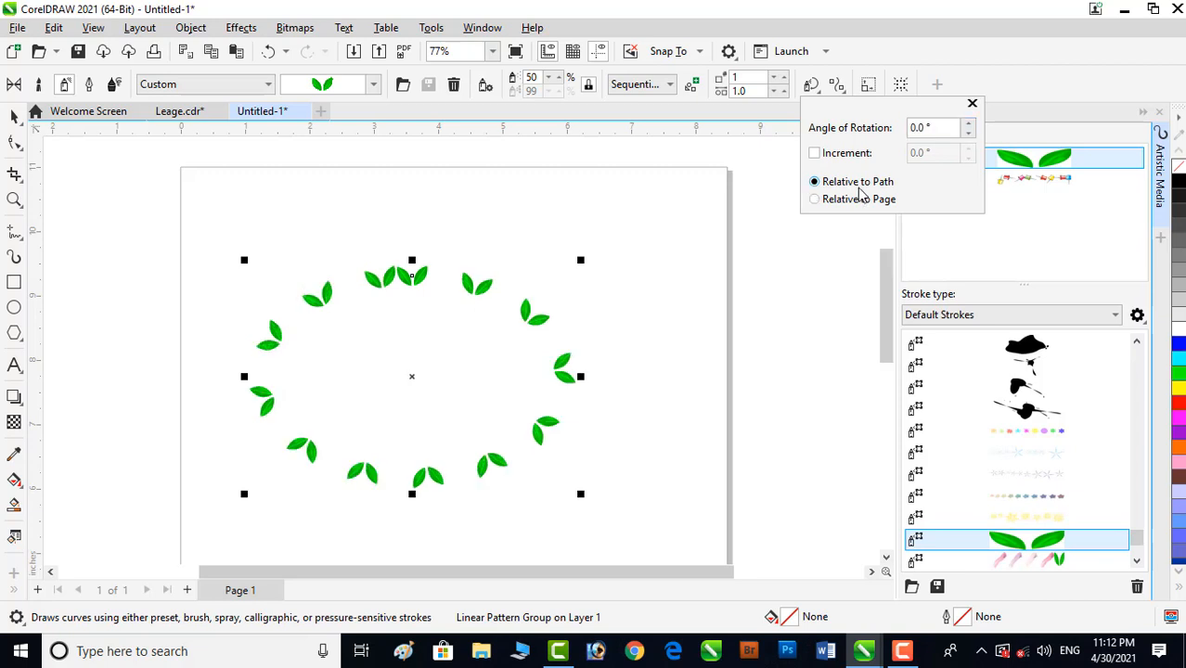
pyautogui.click(932, 127)
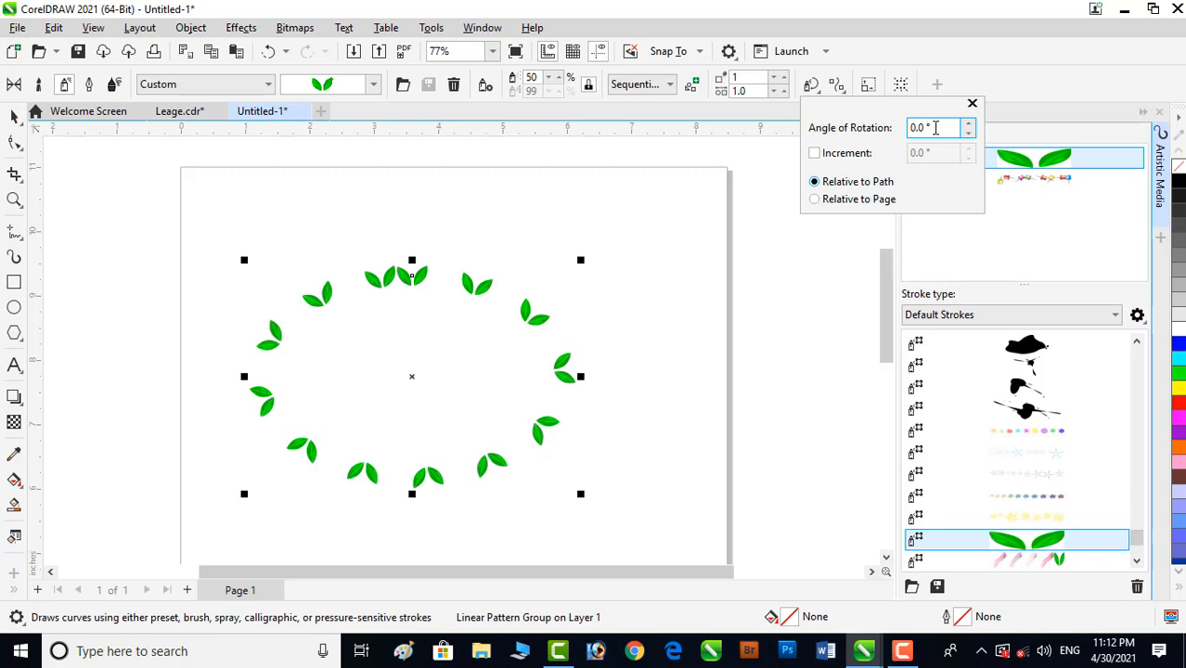
pyautogui.tripleClick(923, 128)
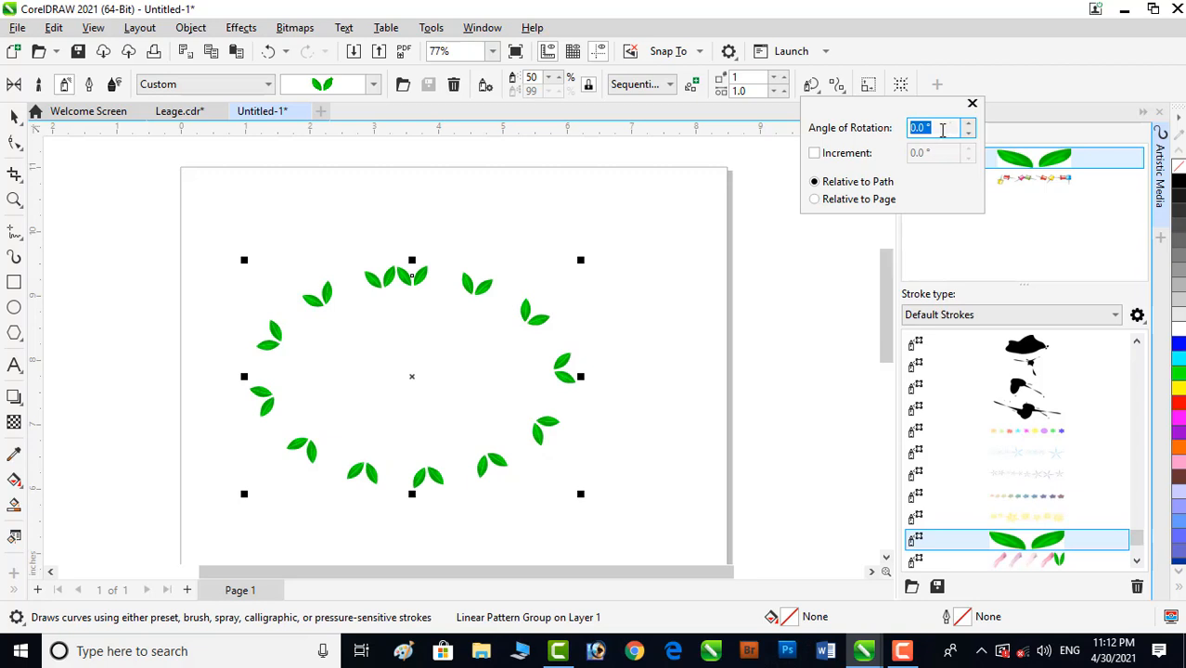
pyautogui.write('-1')
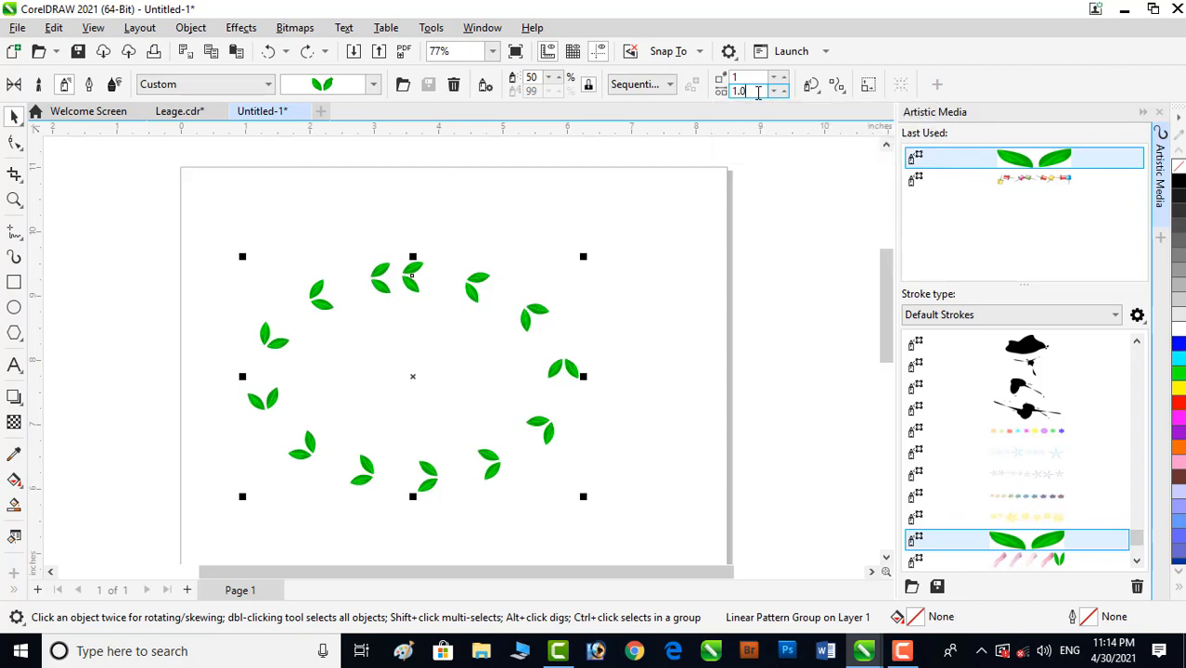
pyautogui.moveTo(742, 90)
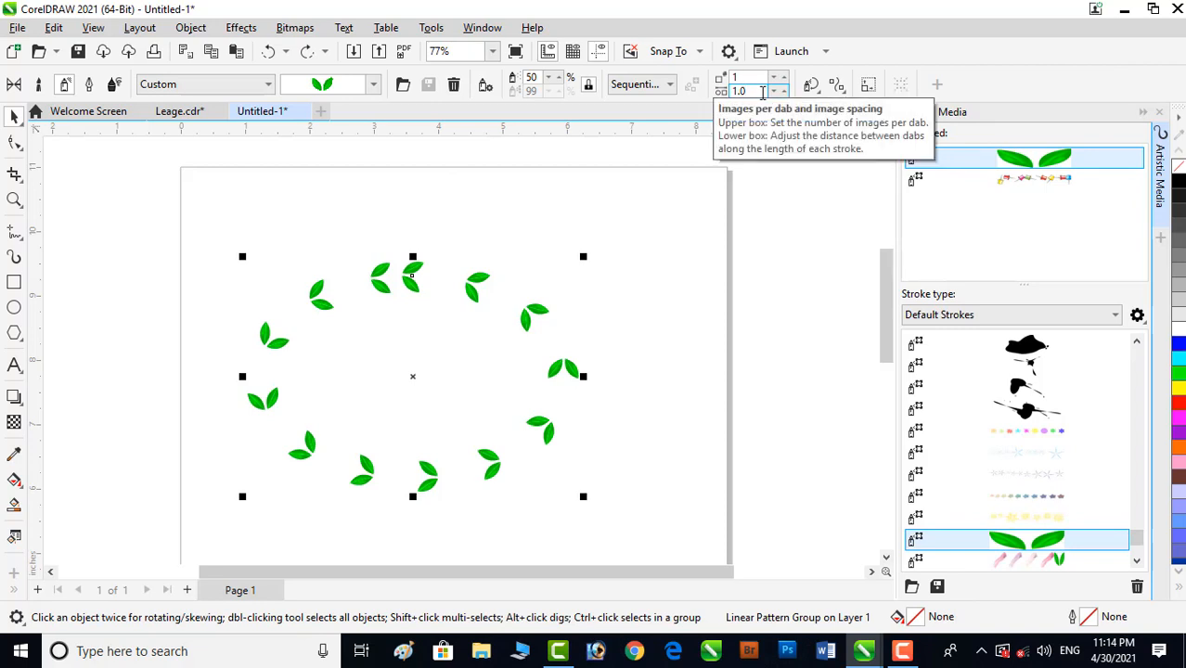
pyautogui.moveTo(775, 98)
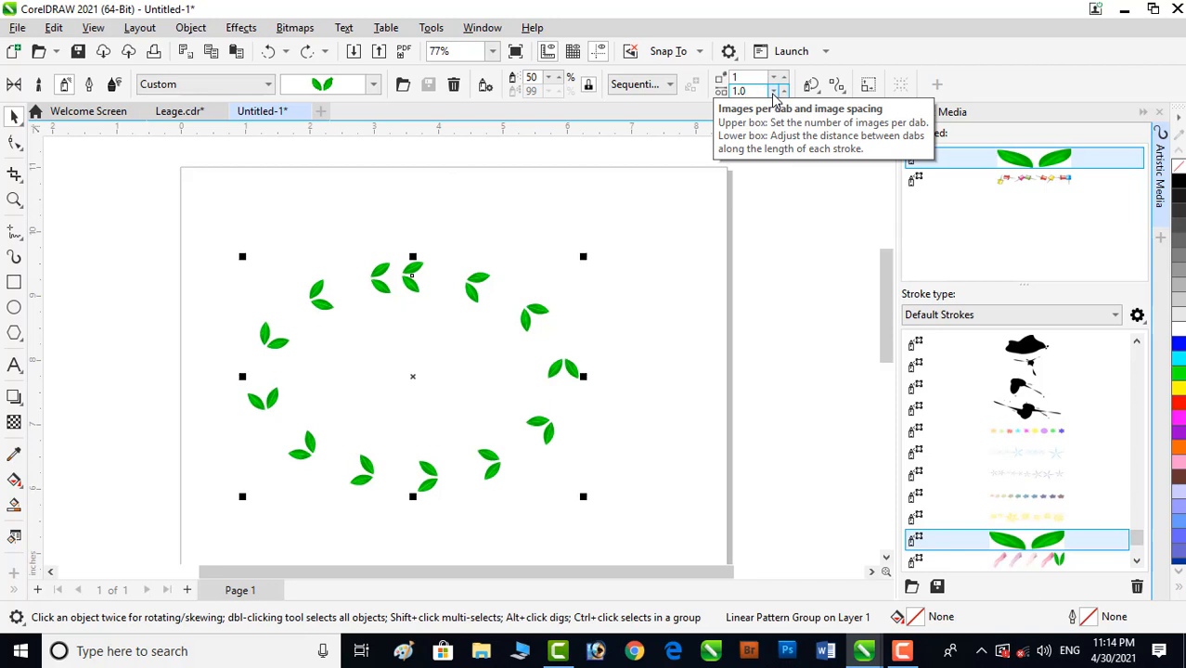
# Step: Nudge the leaf image spacing up, then down to 0.6
pyautogui.click(783, 87)
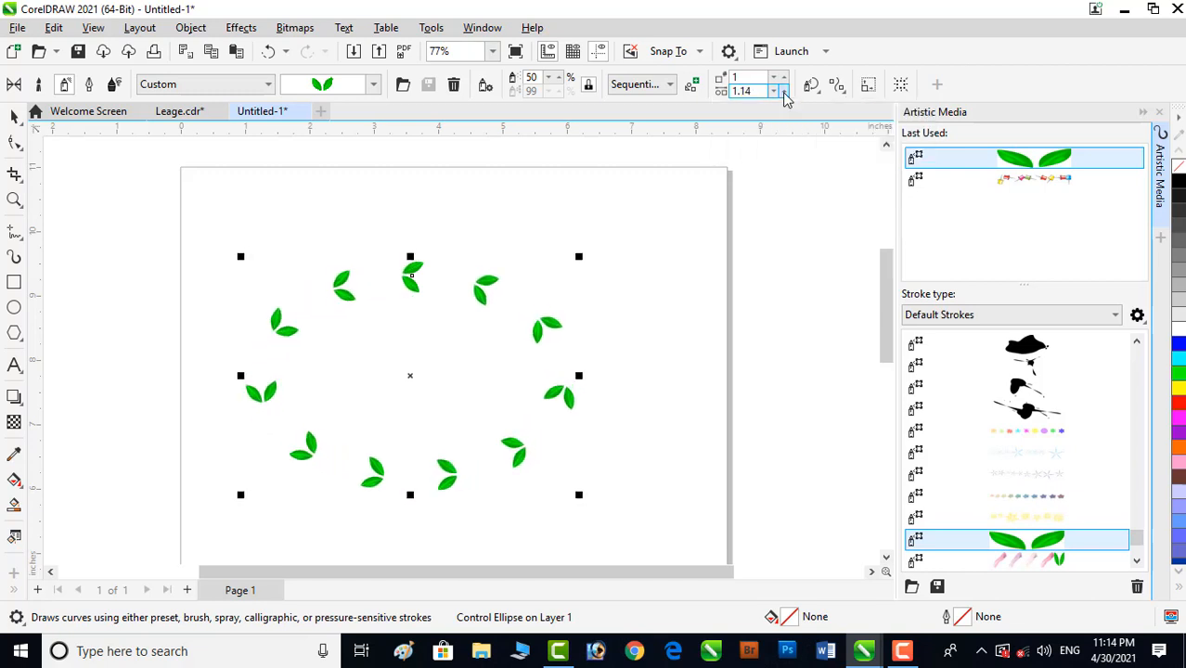
pyautogui.click(773, 86)
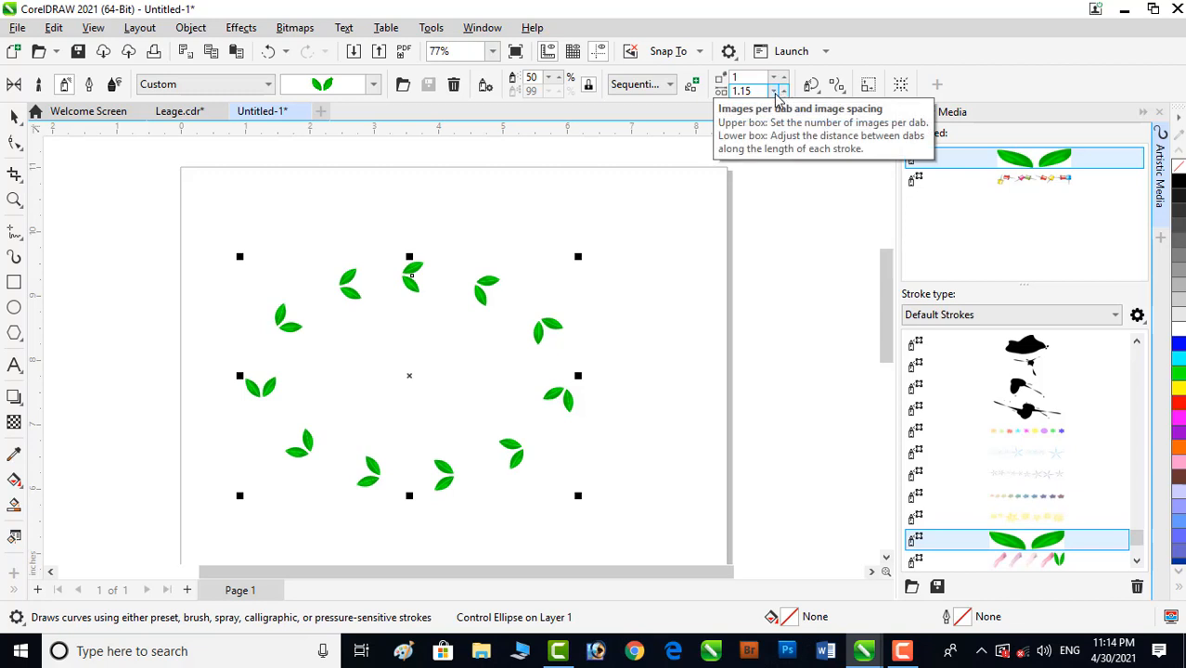
pyautogui.click(784, 94)
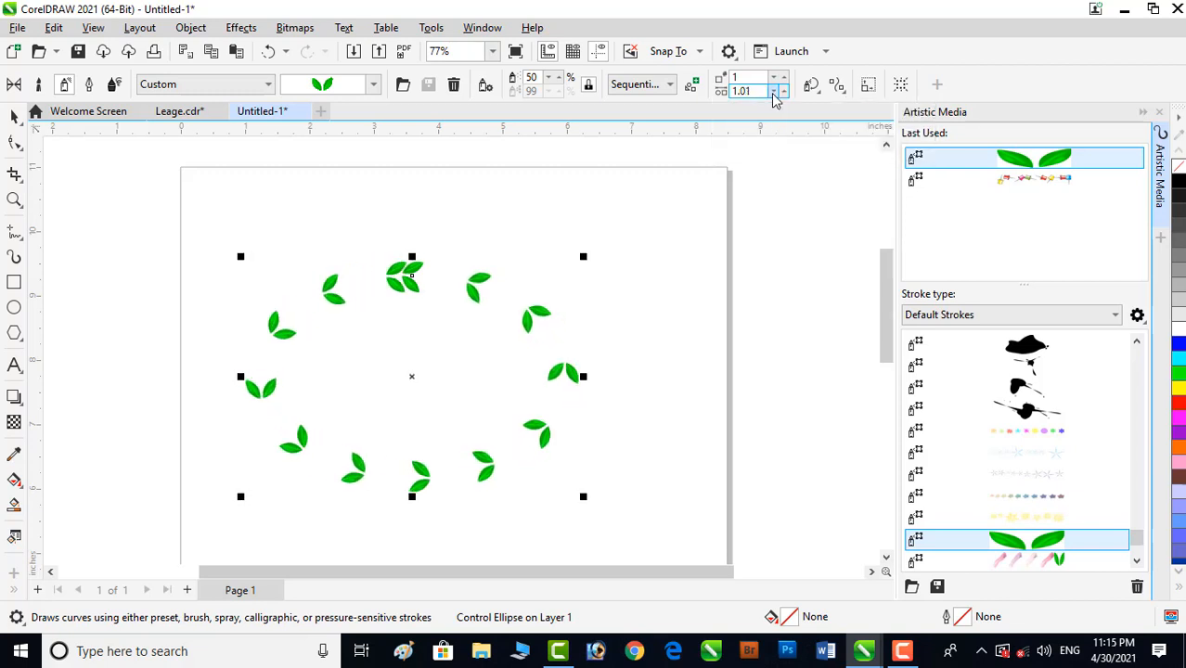
pyautogui.click(784, 94)
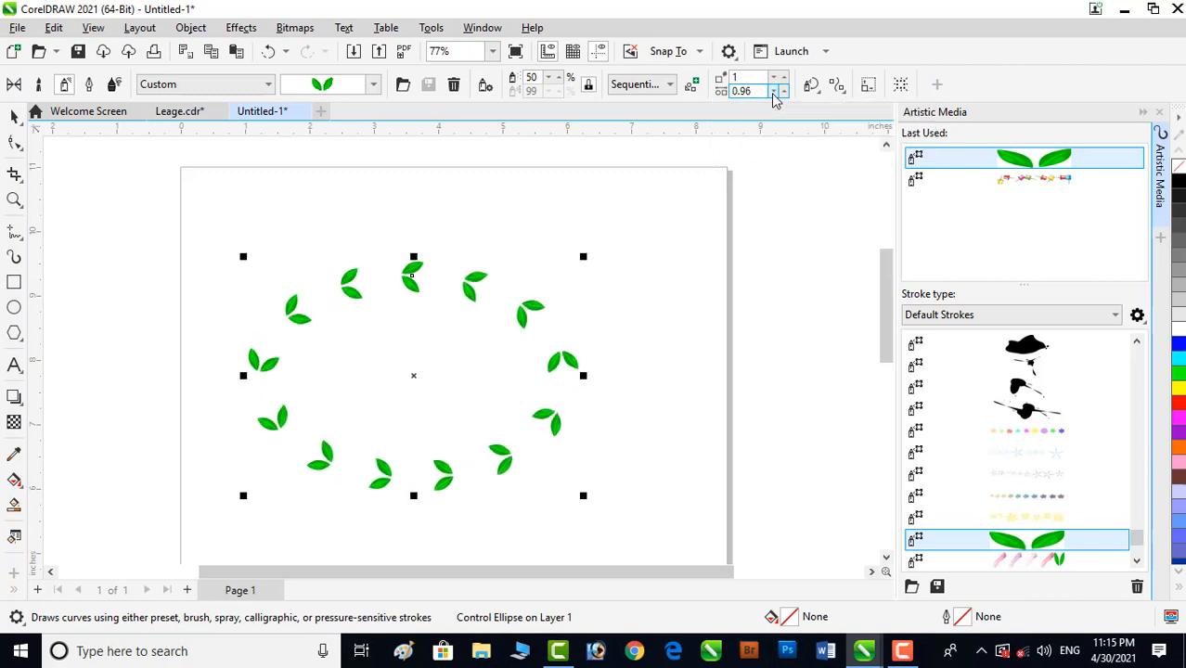
pyautogui.click(784, 94)
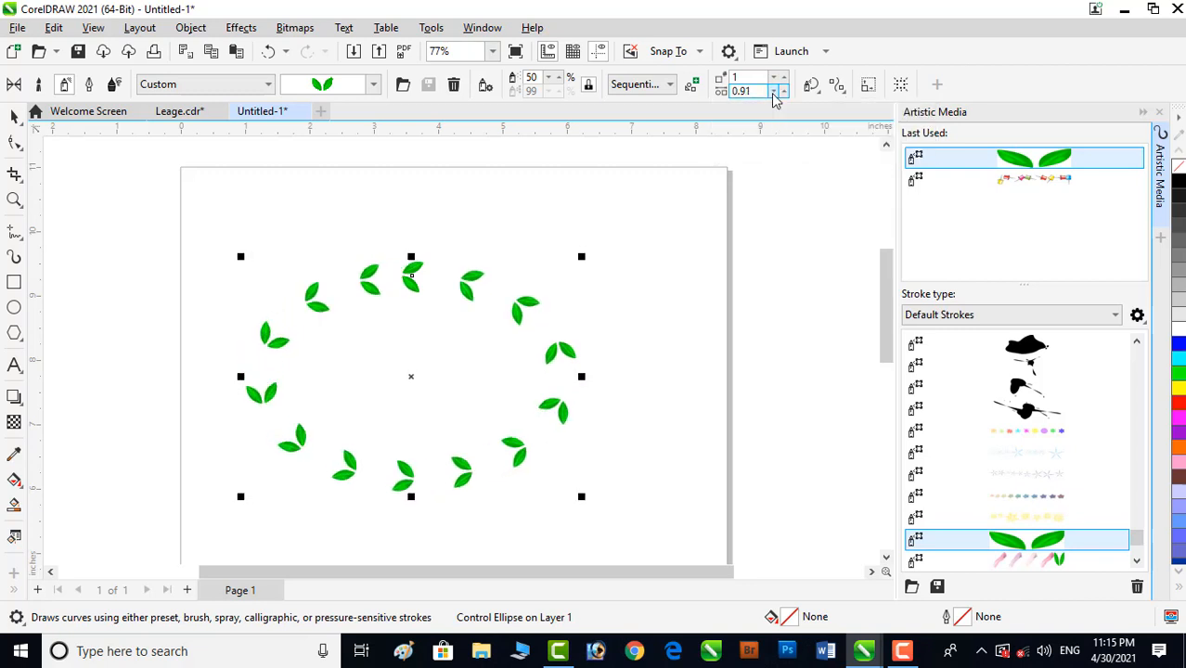
pyautogui.click(784, 94)
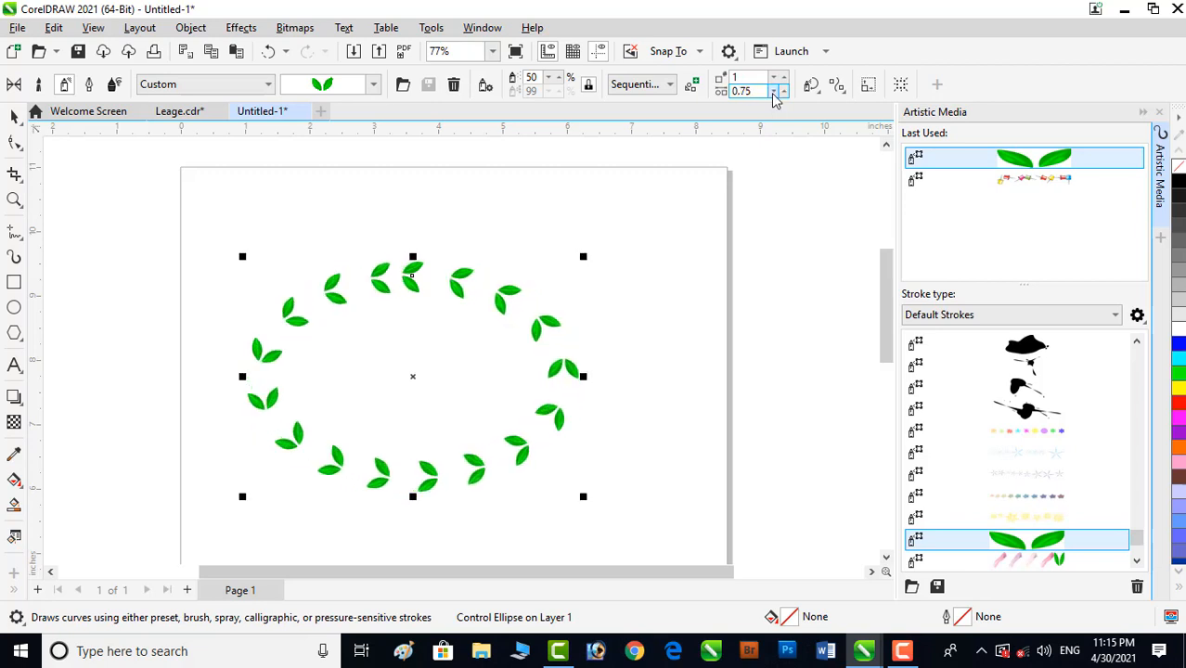
pyautogui.click(786, 92)
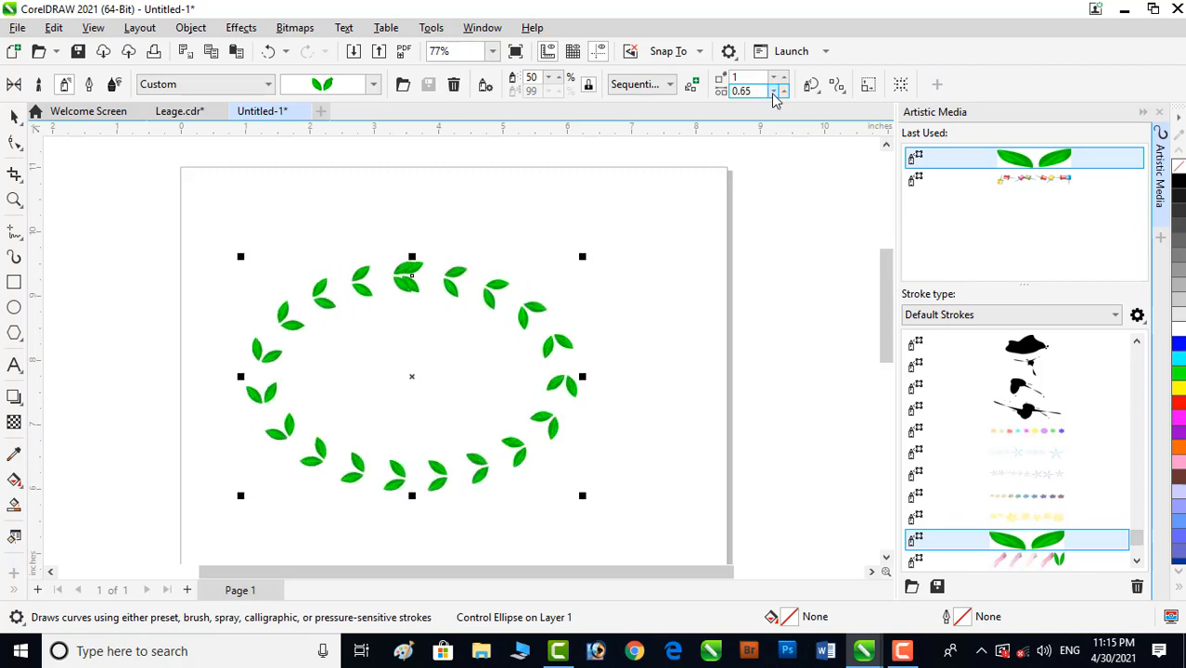
pyautogui.click(784, 95)
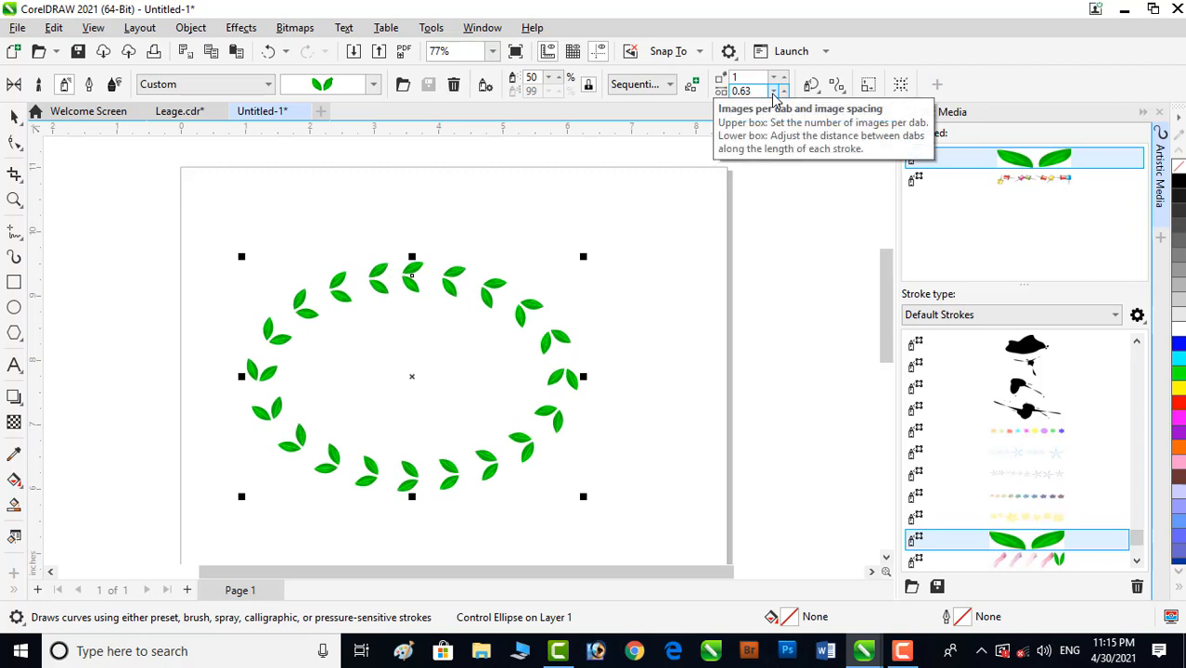
pyautogui.click(784, 94)
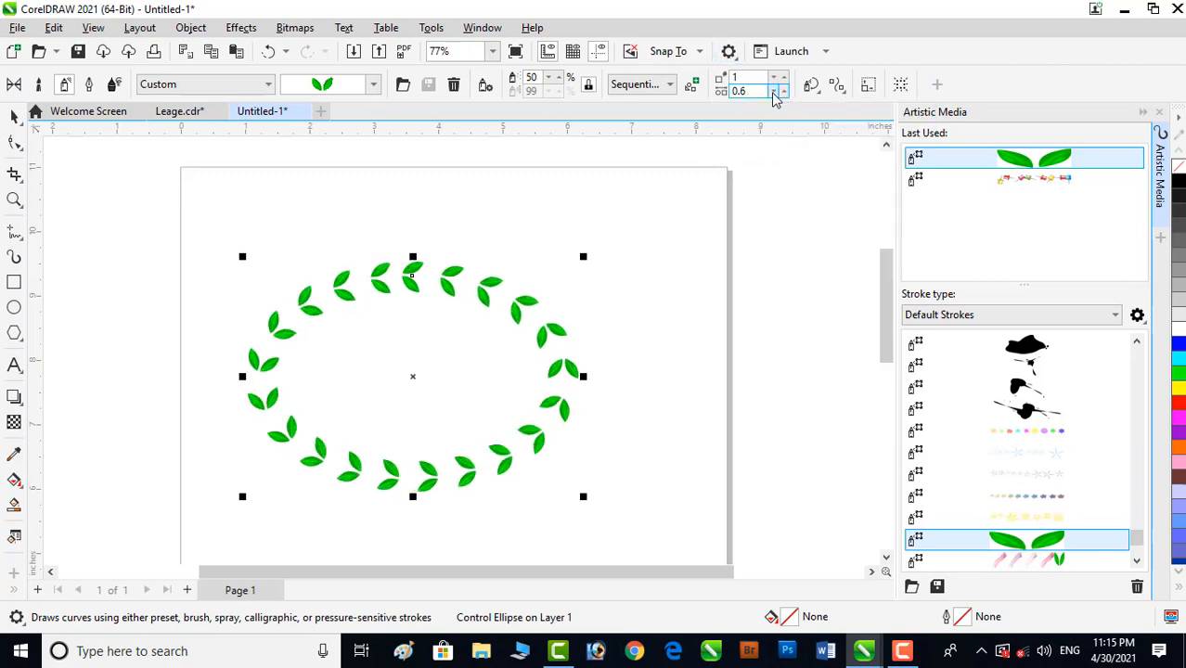
pyautogui.click(784, 95)
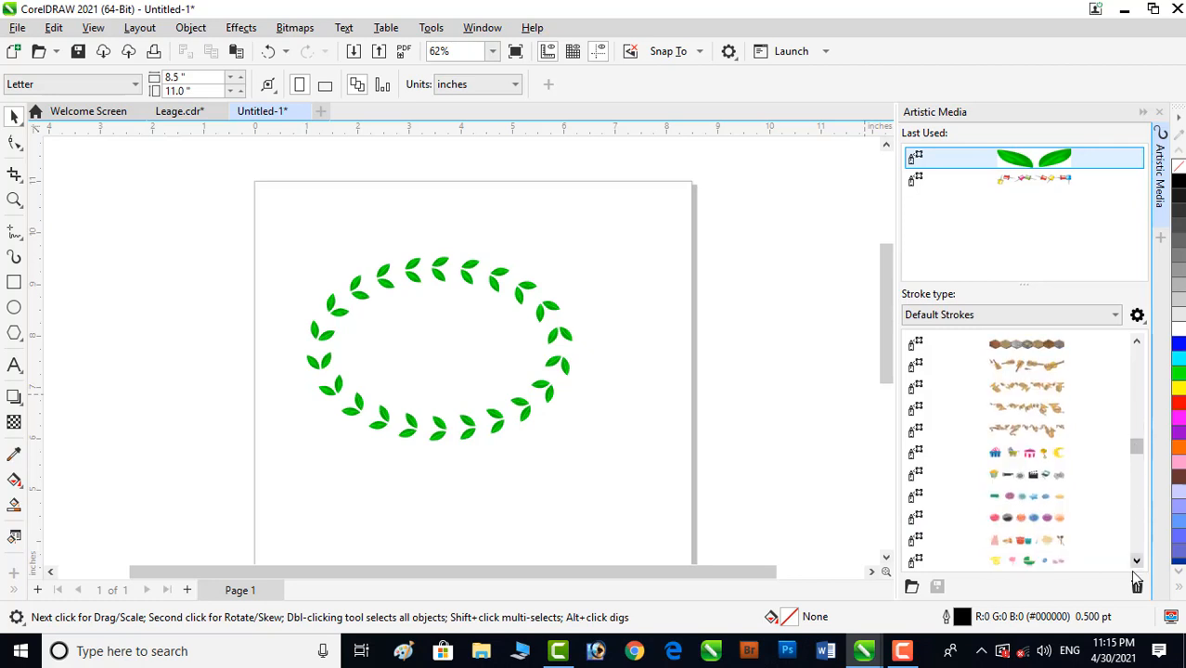
# Step: Move the leaf wreath toward the upper right of the page
pyautogui.scroll(-3)
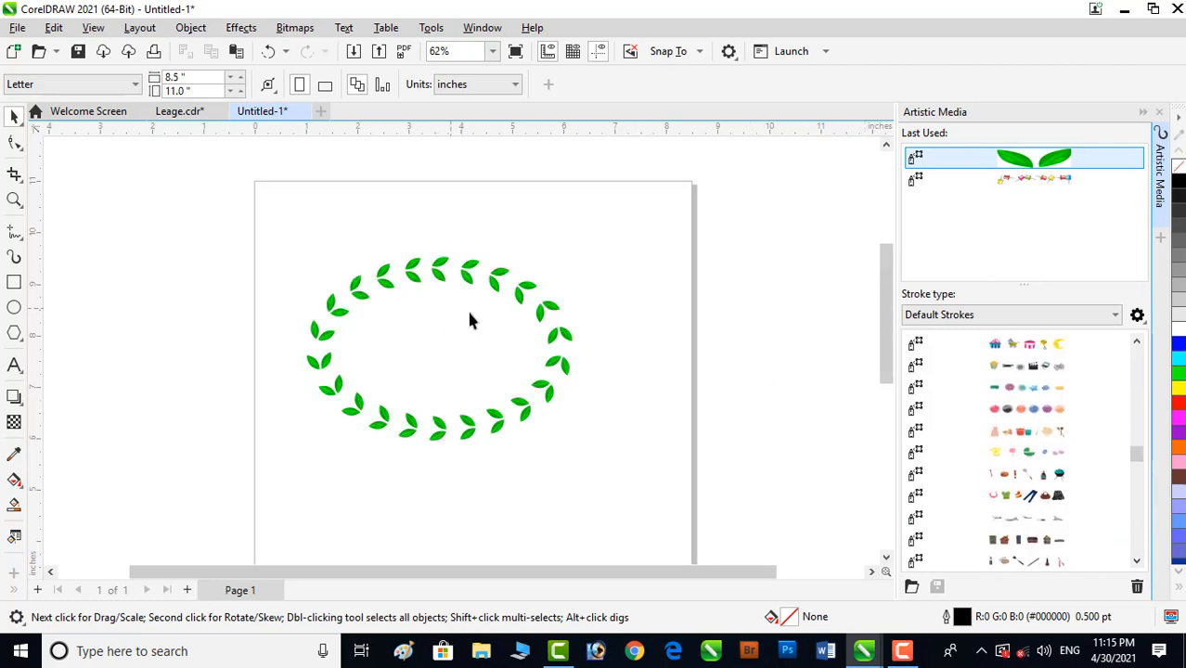
pyautogui.moveTo(506, 163); pyautogui.dragTo(738, 320)
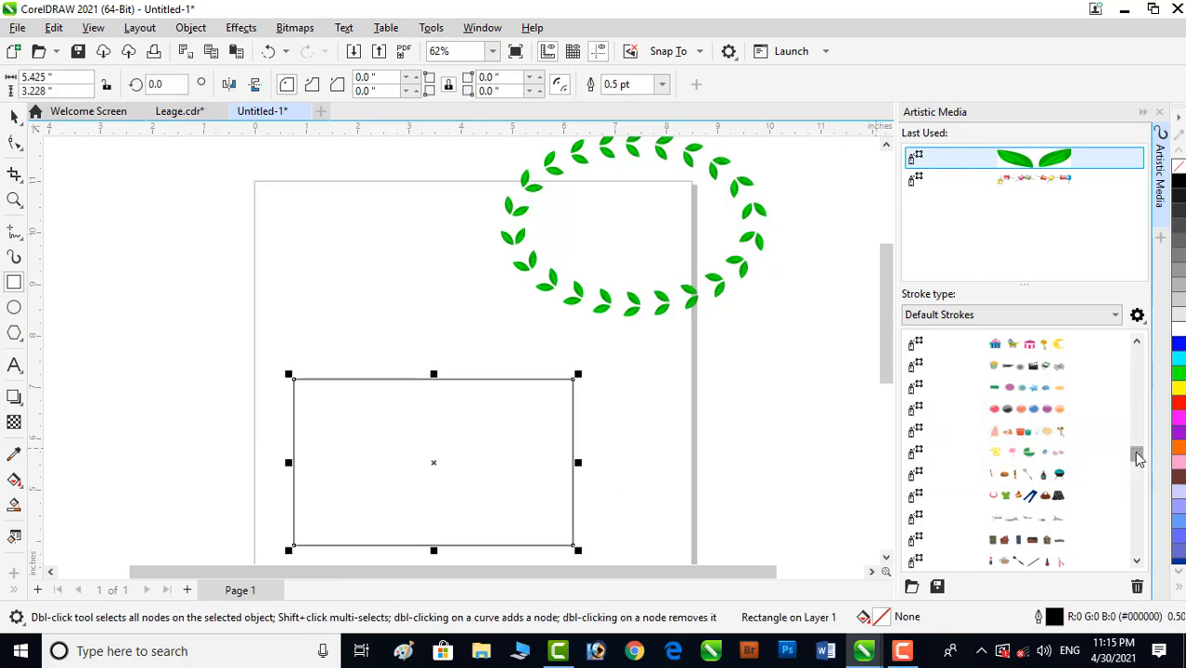
pyautogui.scroll(-3)
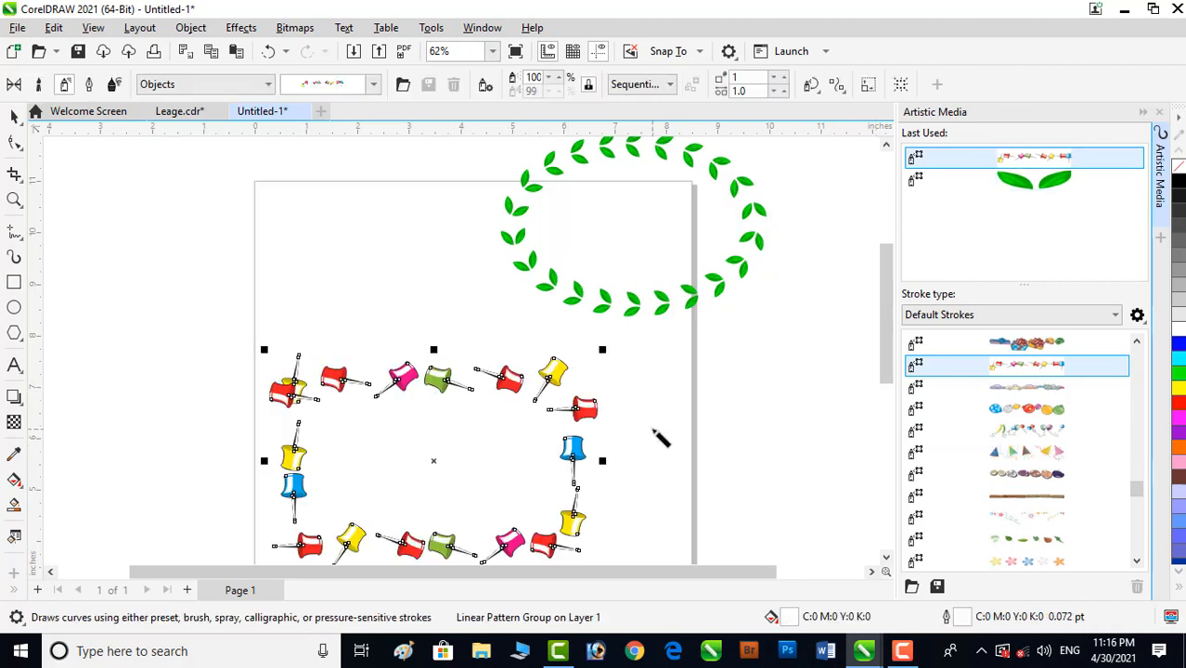
# Step: Spray pushpins on the rectangle, rotating them relative to the path, then deselect
pyautogui.click(752, 90)
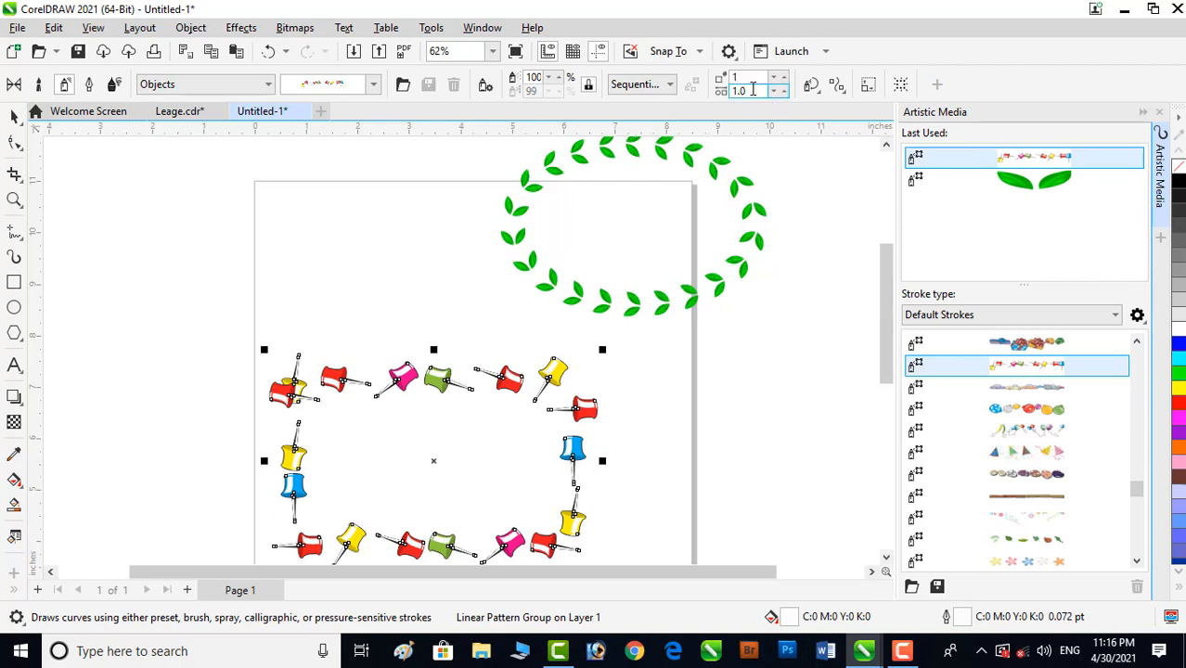
pyautogui.moveTo(776, 90)
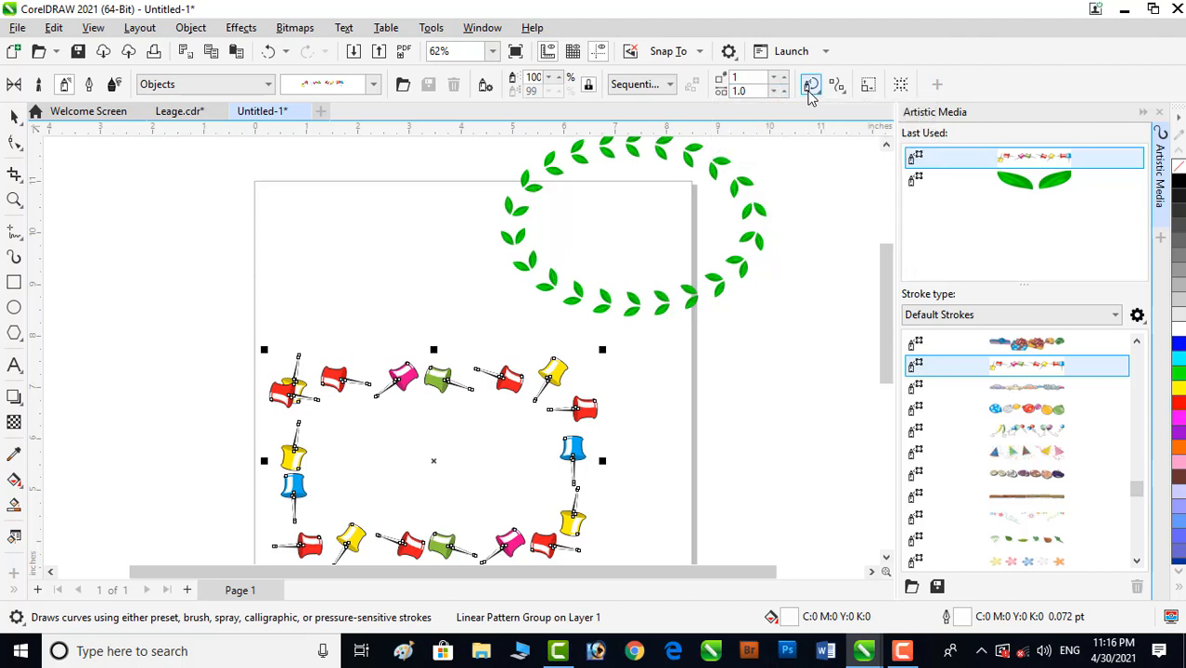
pyautogui.click(811, 84)
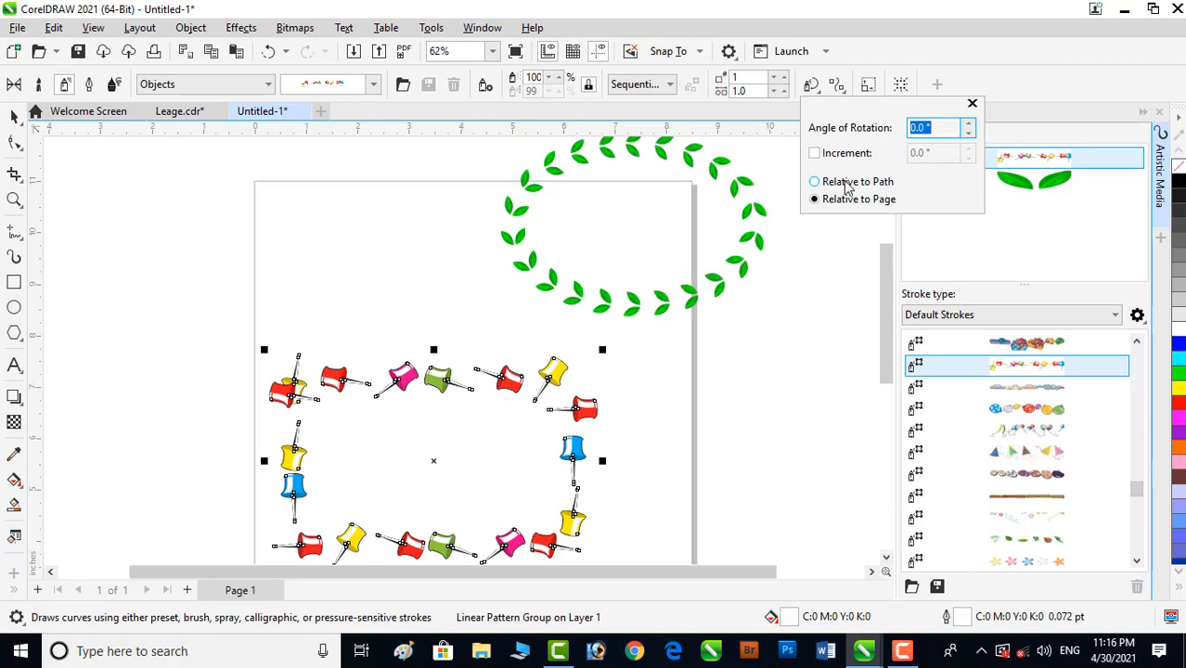
pyautogui.click(814, 181)
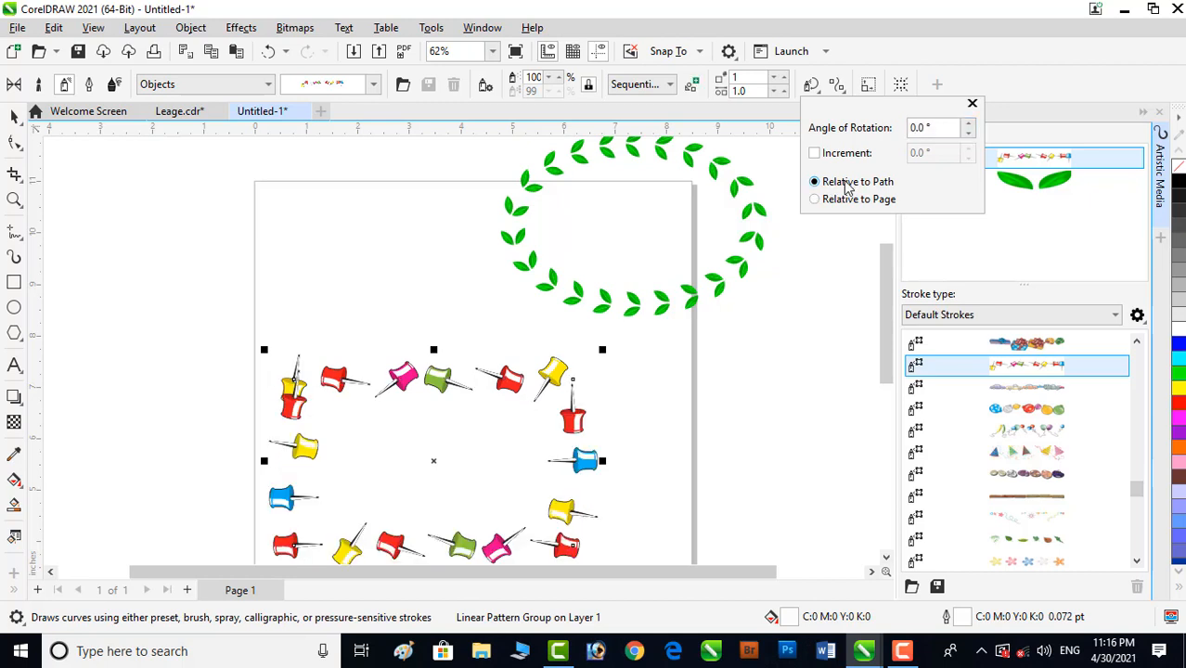
pyautogui.click(972, 103)
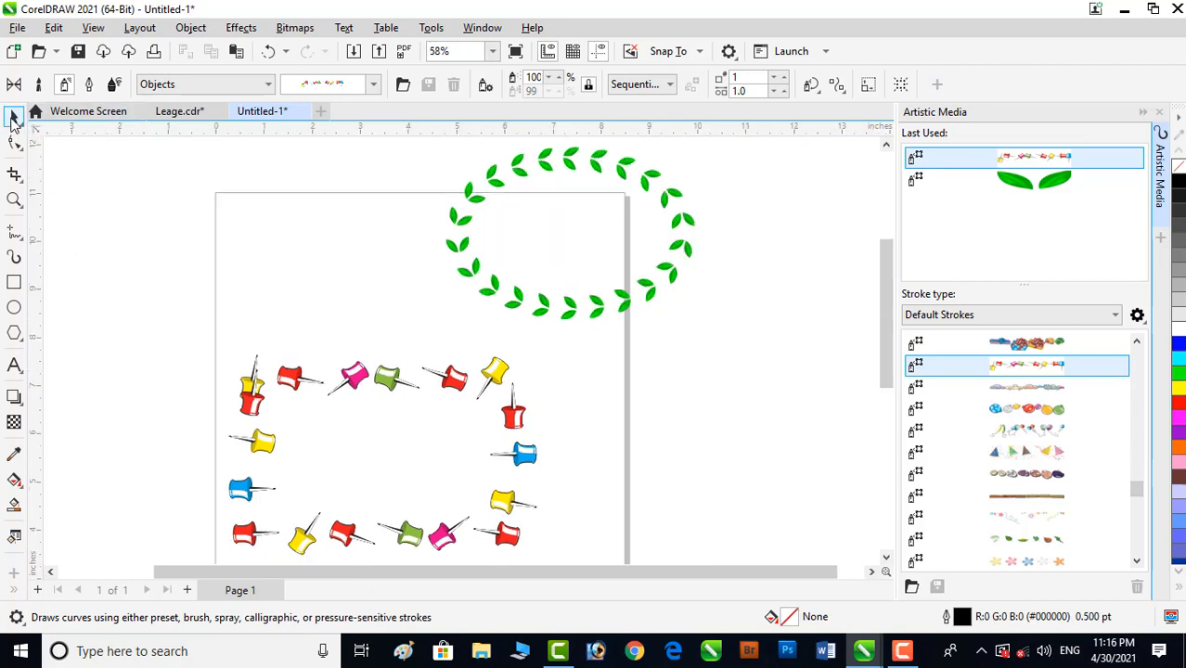
pyautogui.click(14, 116)
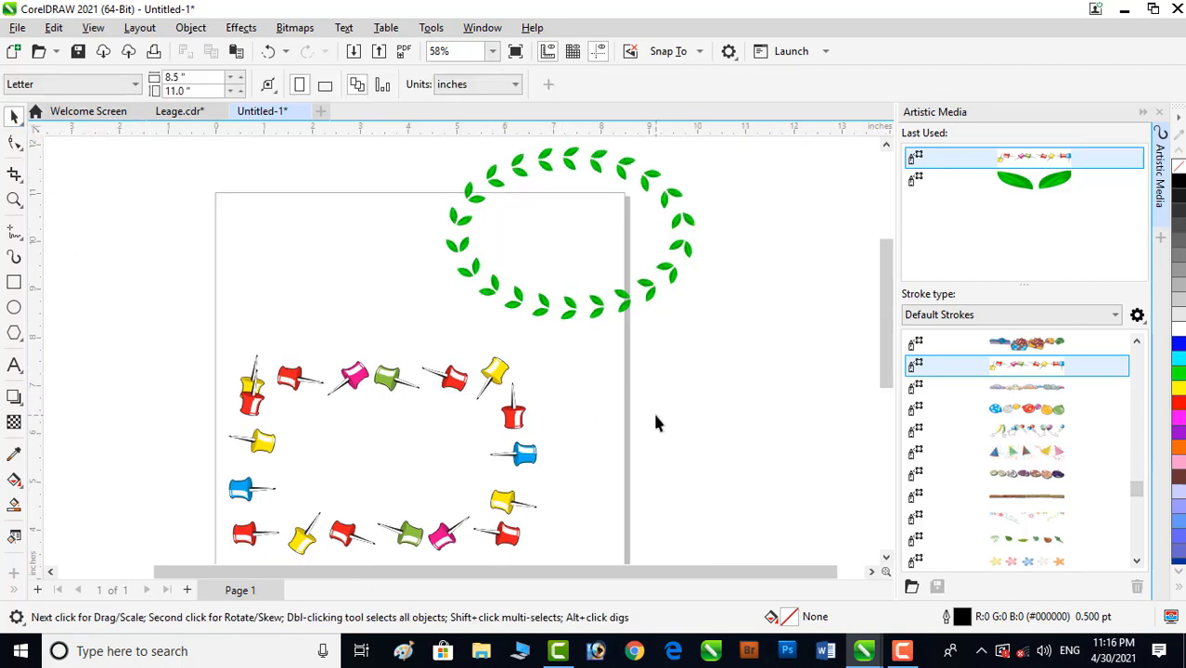